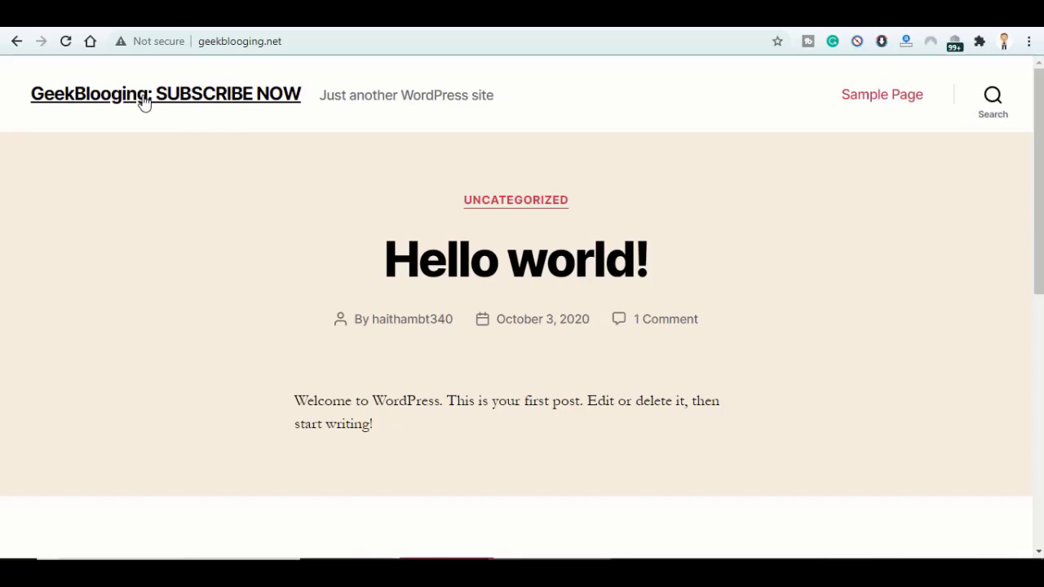
mouse_move(319, 105)
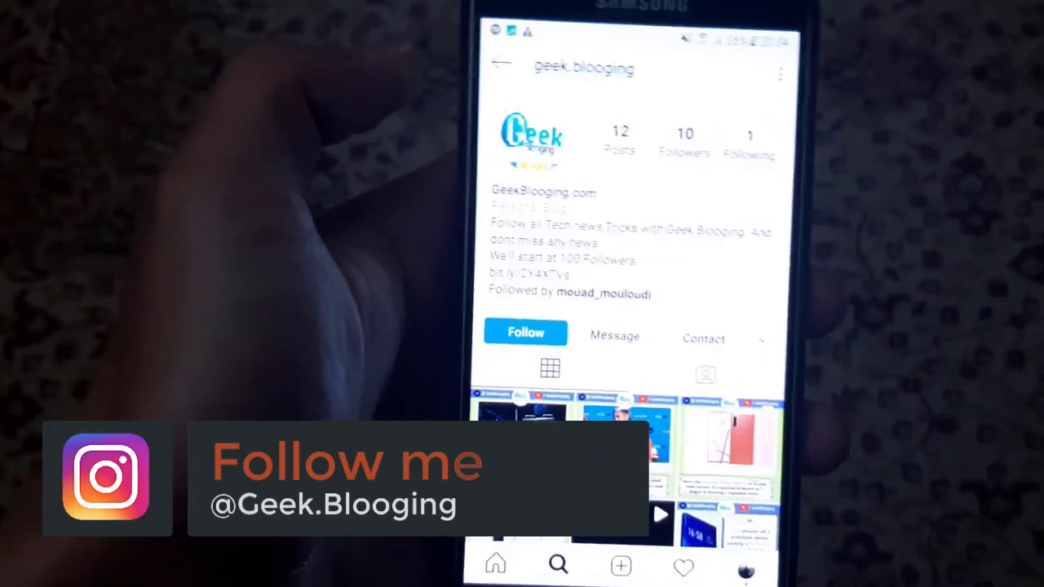
- Check geekblogging.net availability, take it, and start adding a Business Mail user
left_click(525, 333)
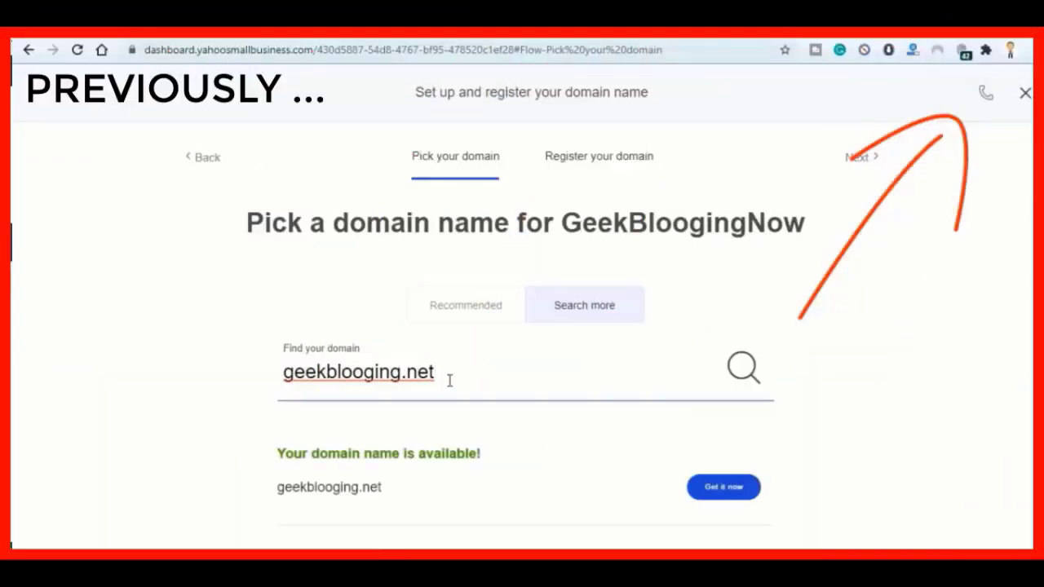
scroll("down", 3)
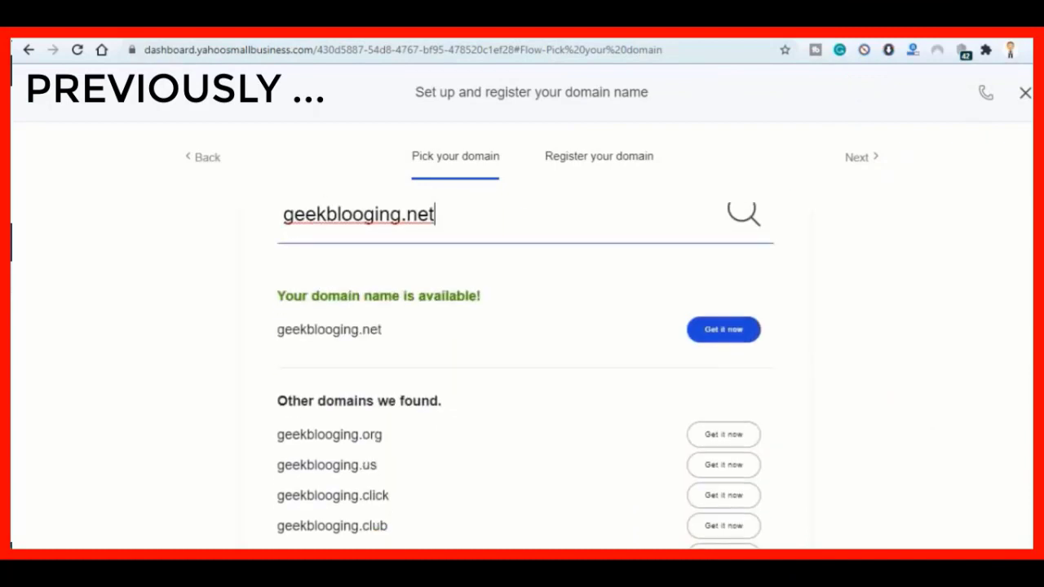
left_click(723, 330)
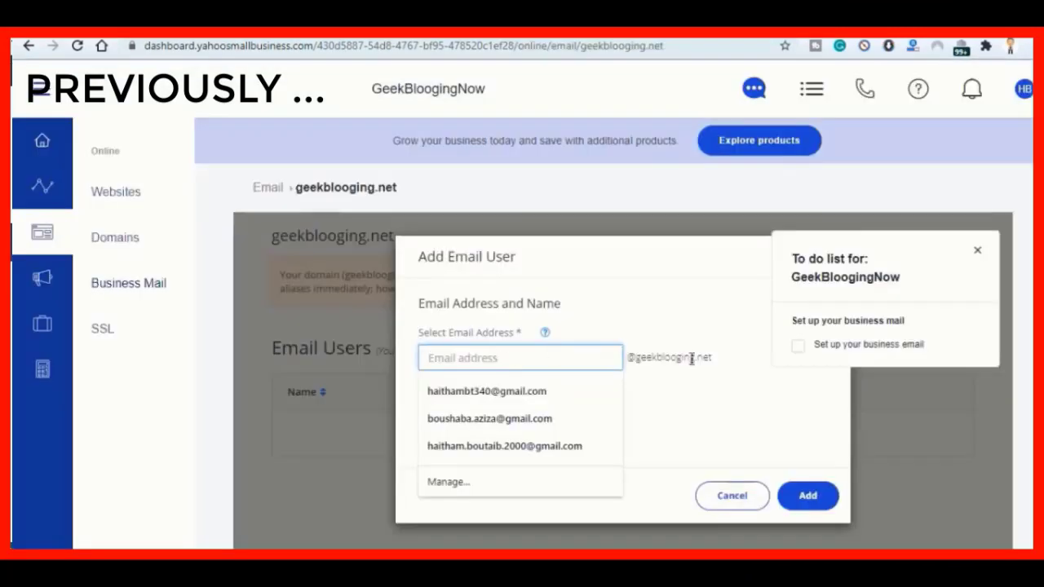
left_click(806, 496)
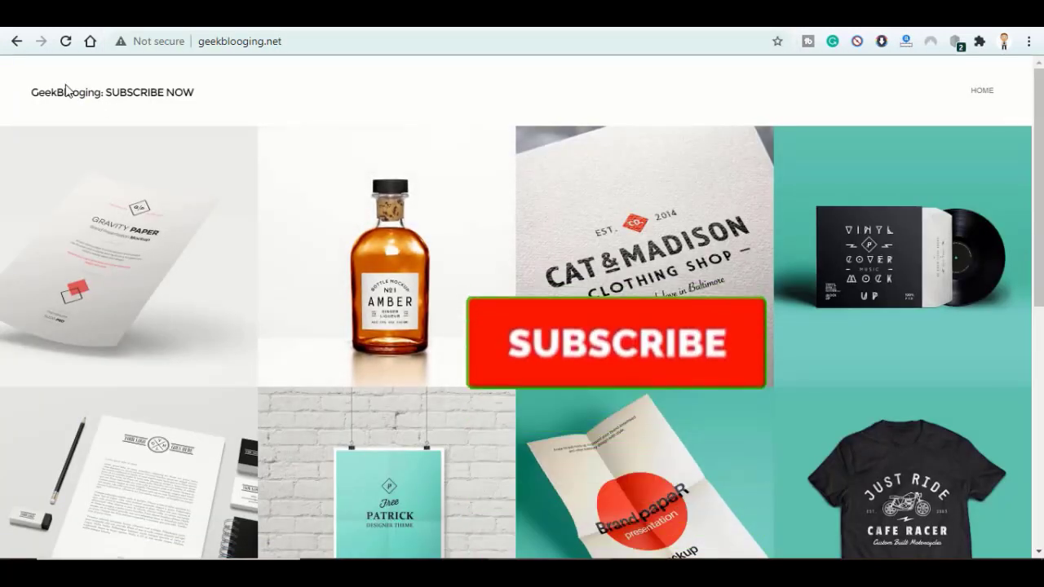
- Go from geekblogging.net to paypal.com
left_click(615, 343)
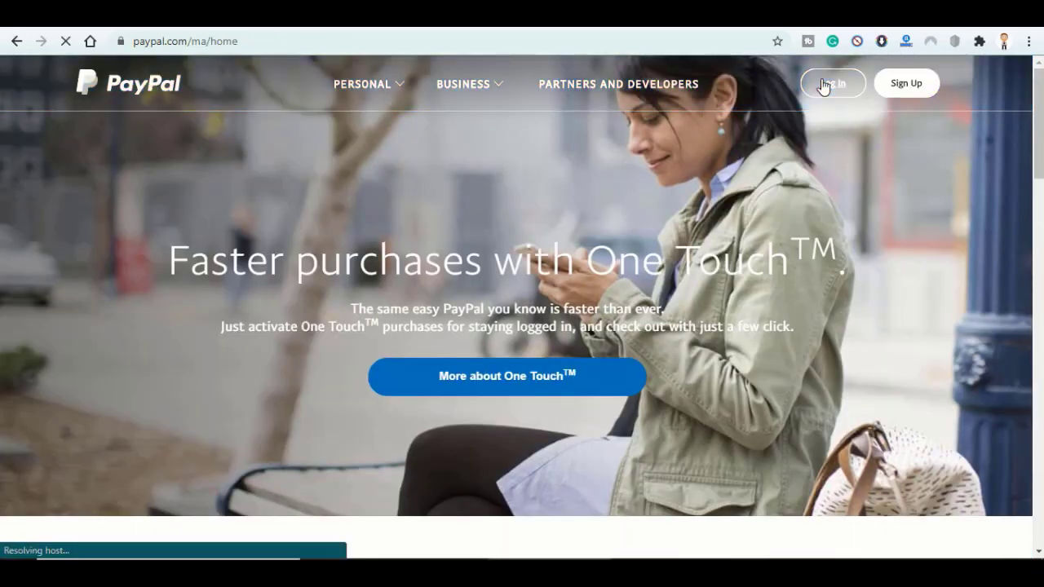
- Log in to PayPal with the saved credentials and pass the I'm-not-a-robot check
left_click(832, 84)
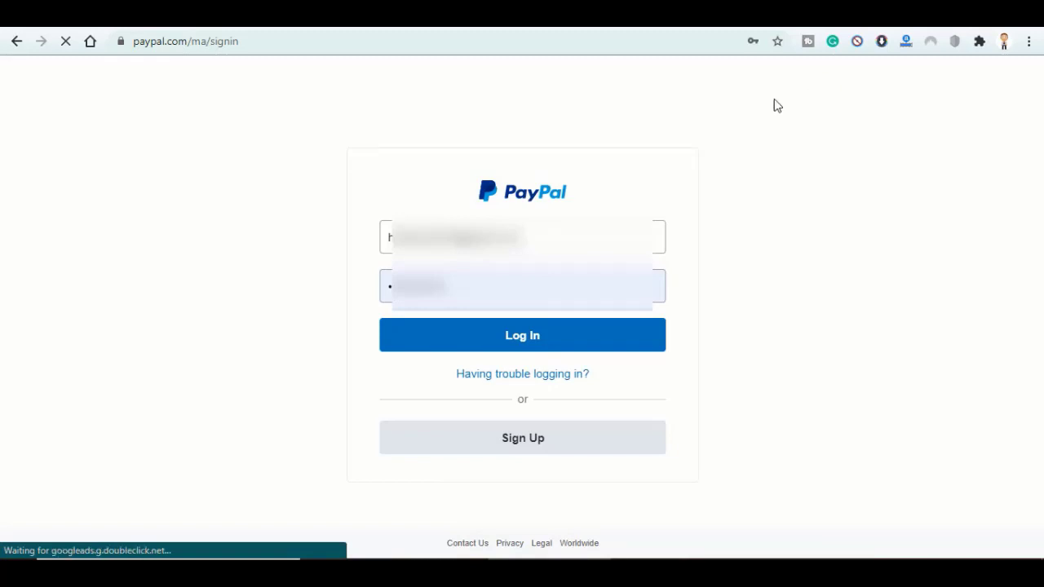
left_click(522, 334)
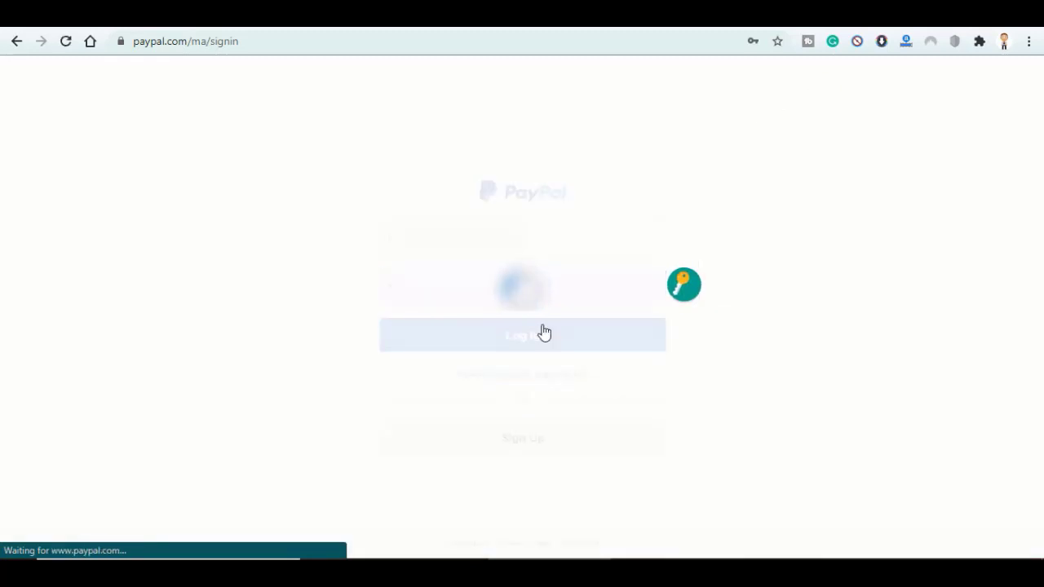
left_click(522, 334)
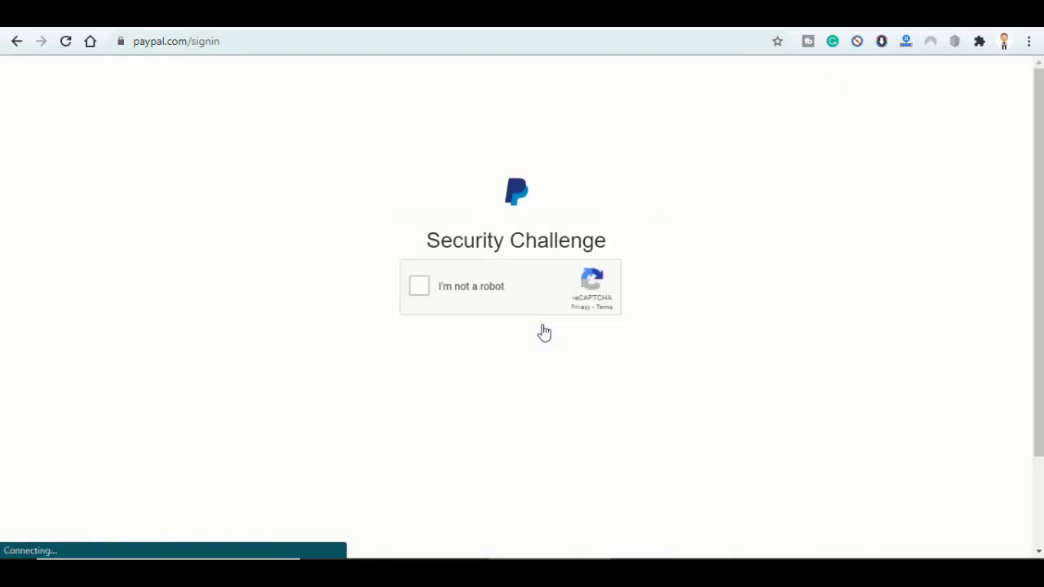
left_click(418, 286)
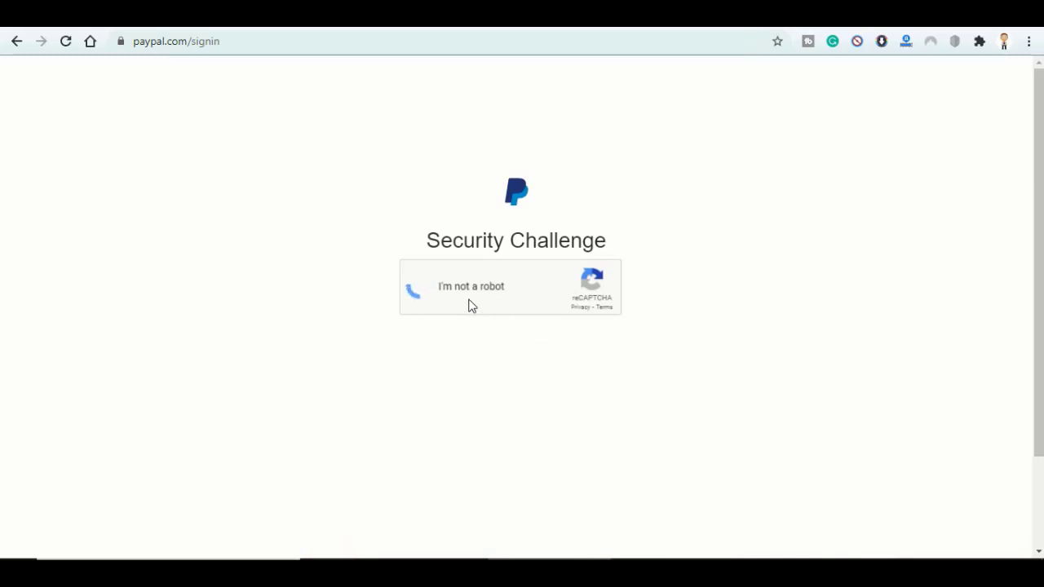
left_click(421, 286)
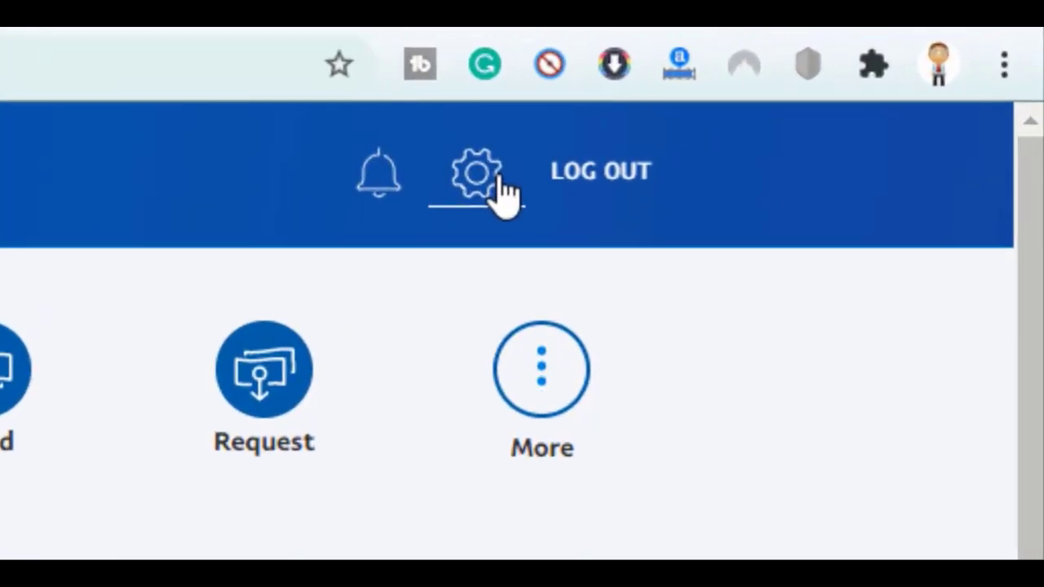
- Reach Manage automatic payments from settings, listing eBay, Facebook and GoDaddy
left_click(477, 172)
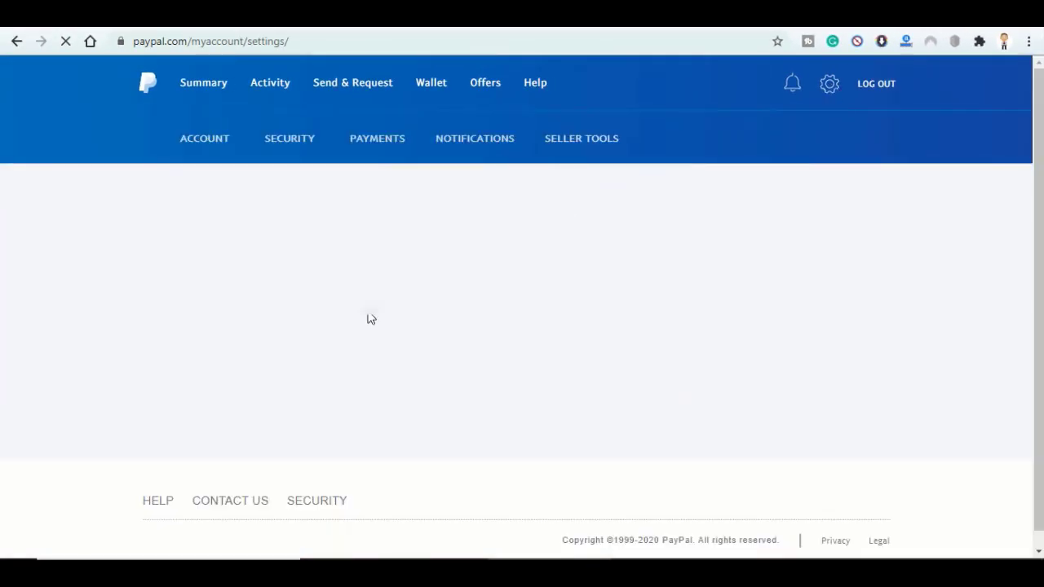
left_click(377, 137)
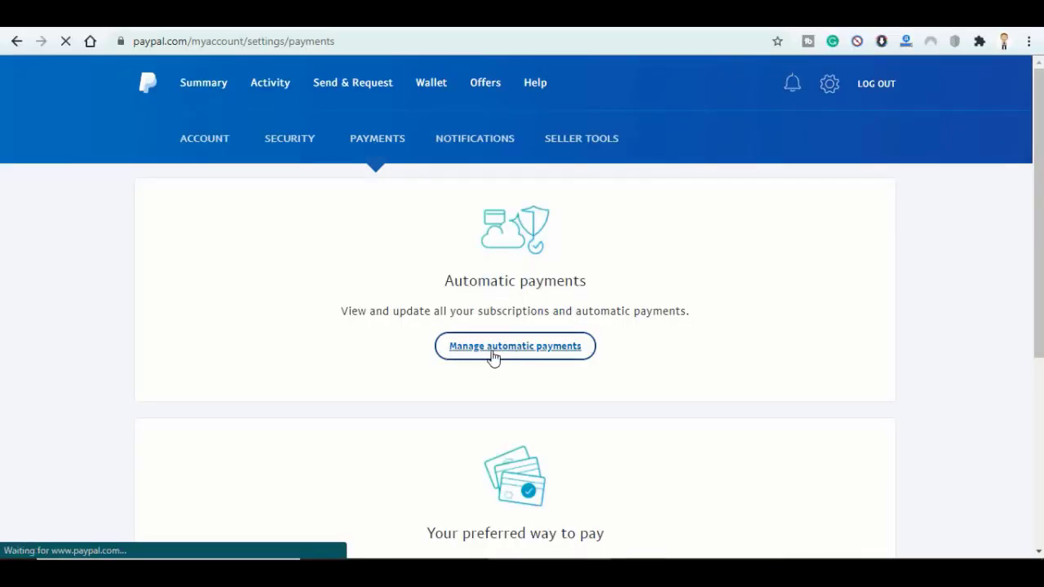
left_click(516, 346)
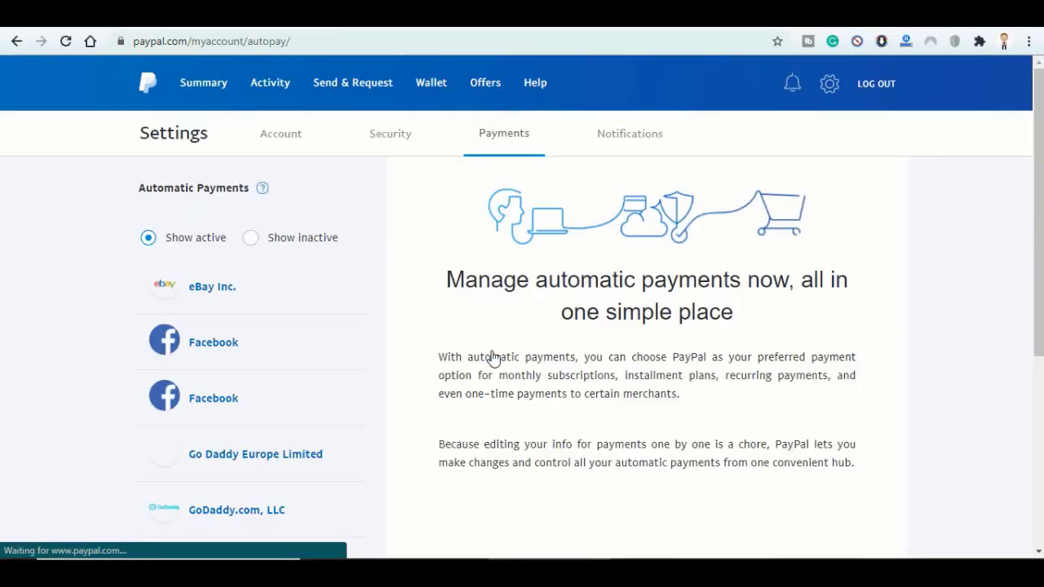
scroll("down", 3)
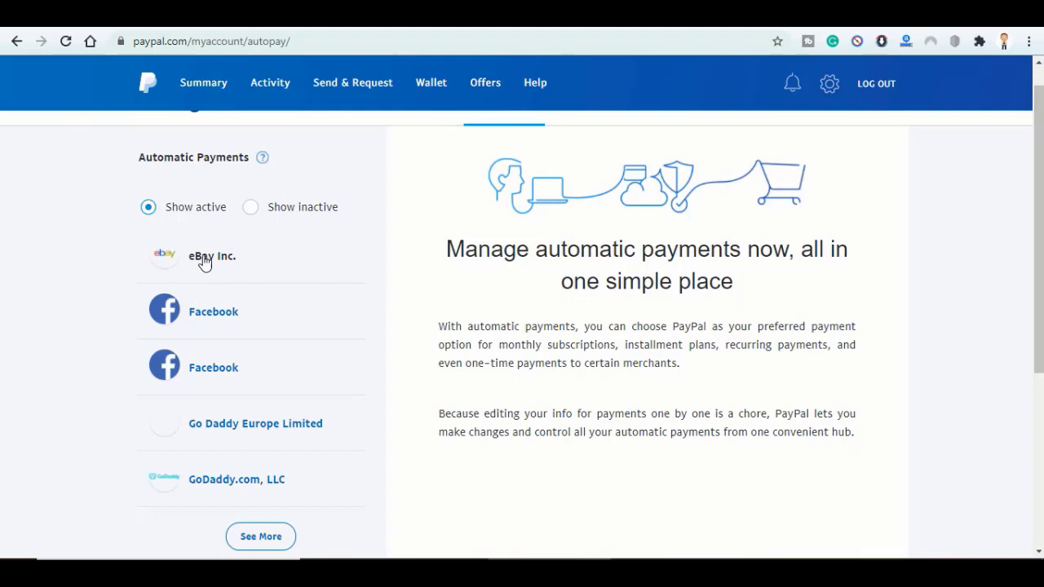
mouse_move(251, 362)
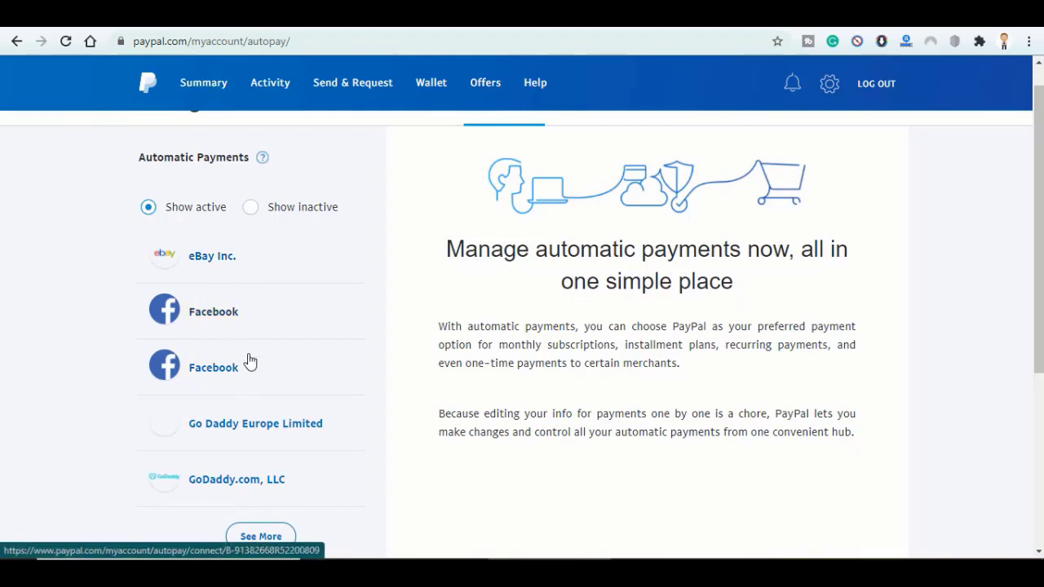
mouse_move(270, 225)
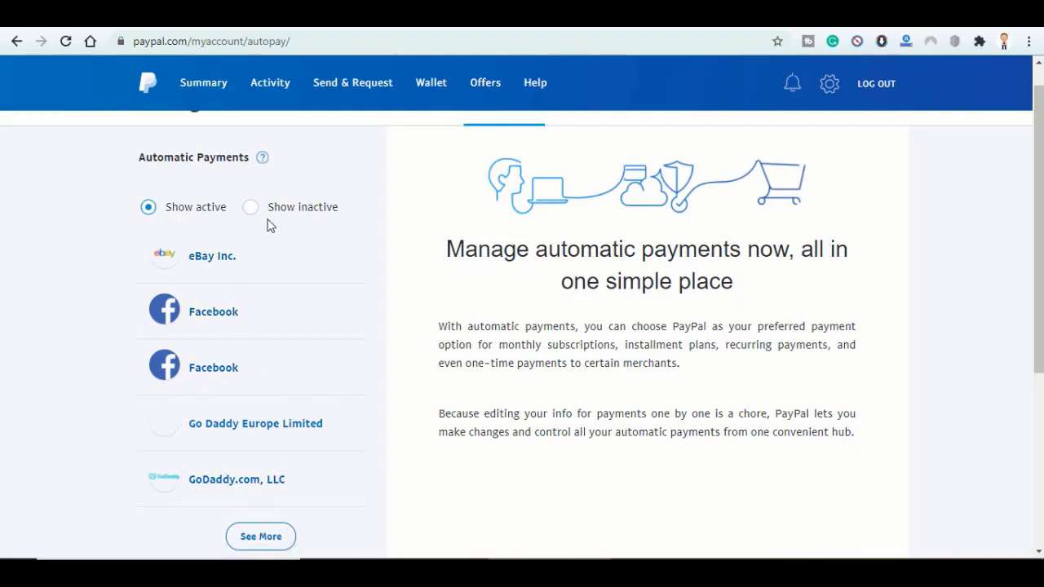
- Show inactive automatic payments and review the Yahoo Aabaco Small Business agreement's INACTIVE details
left_click(252, 206)
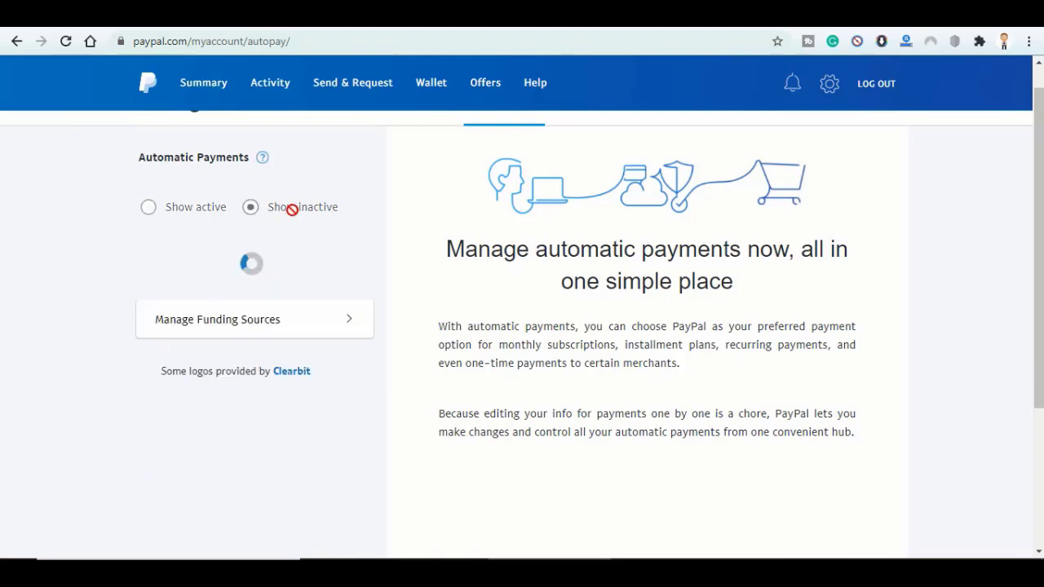
left_click(250, 206)
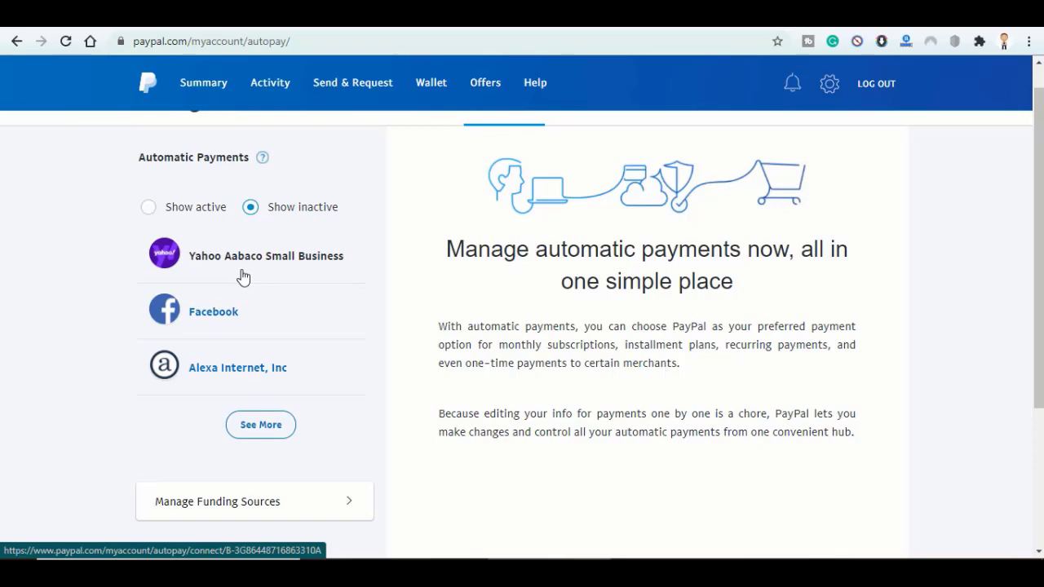
left_click(264, 254)
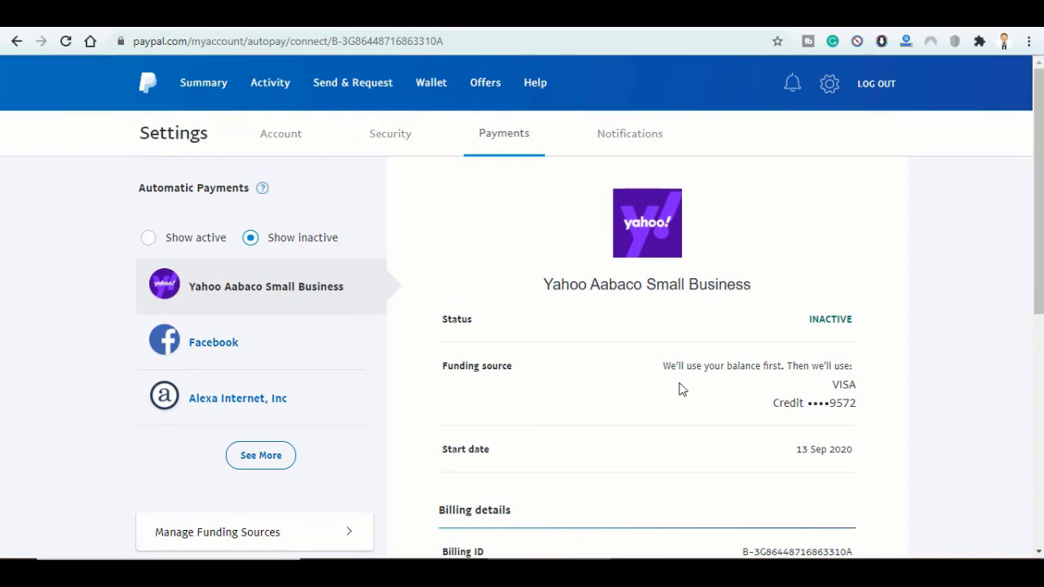
scroll("down", 3)
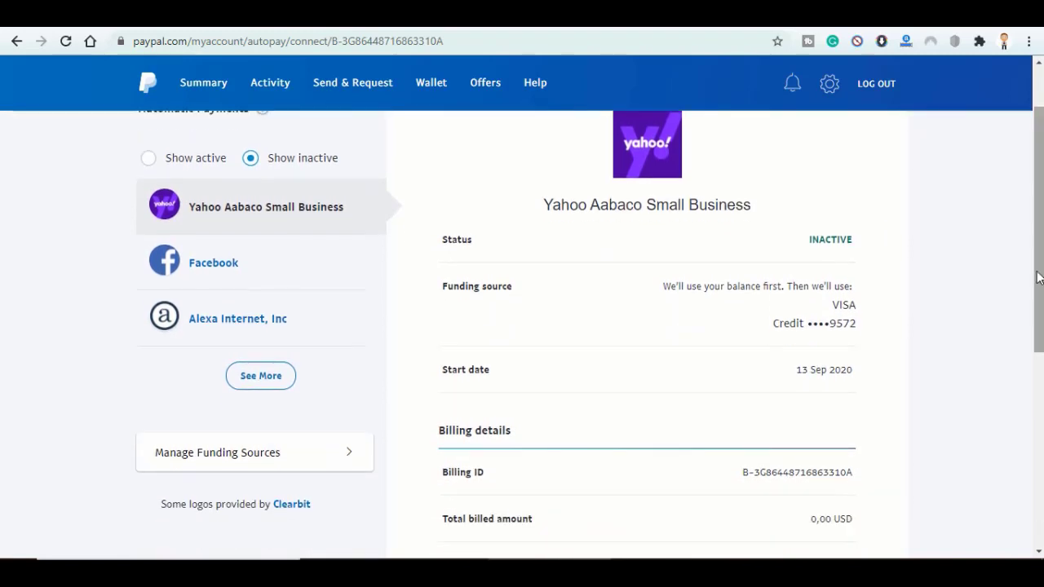
mouse_move(816, 523)
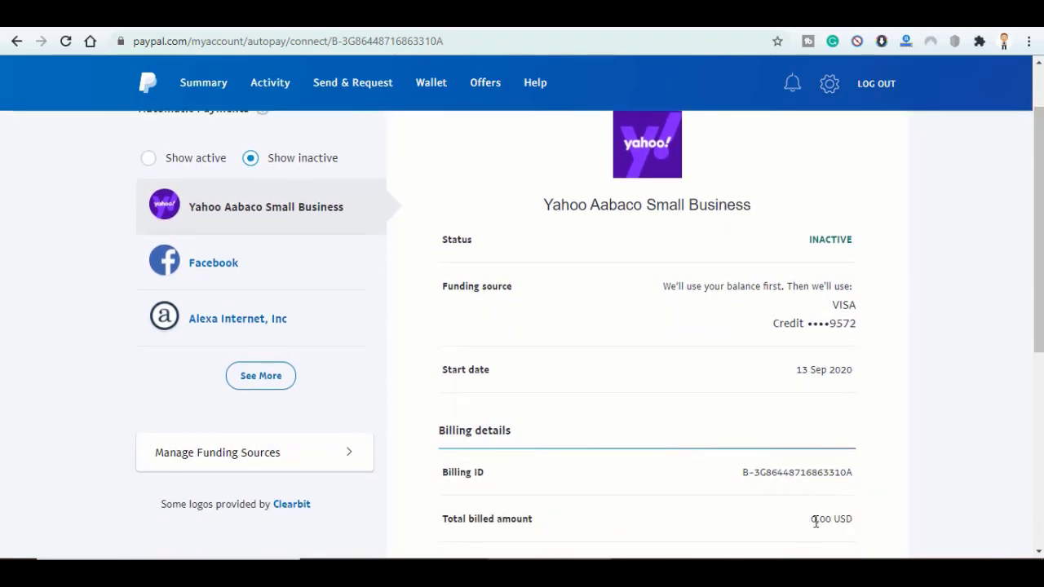
scroll("down", 3)
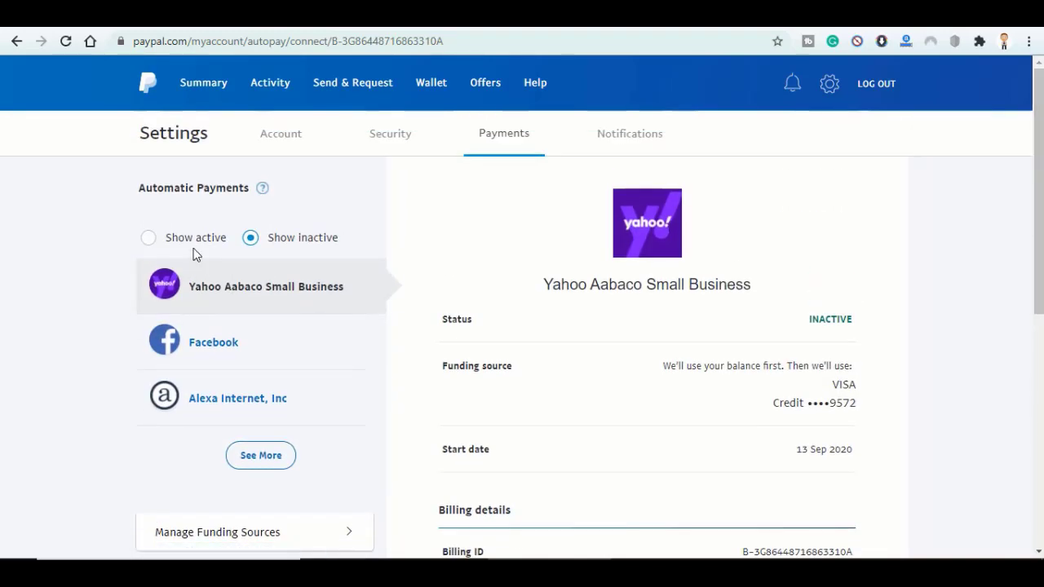
- Cancel the eBay Inc. automatic payments from the active list and finish with Done
left_click(147, 238)
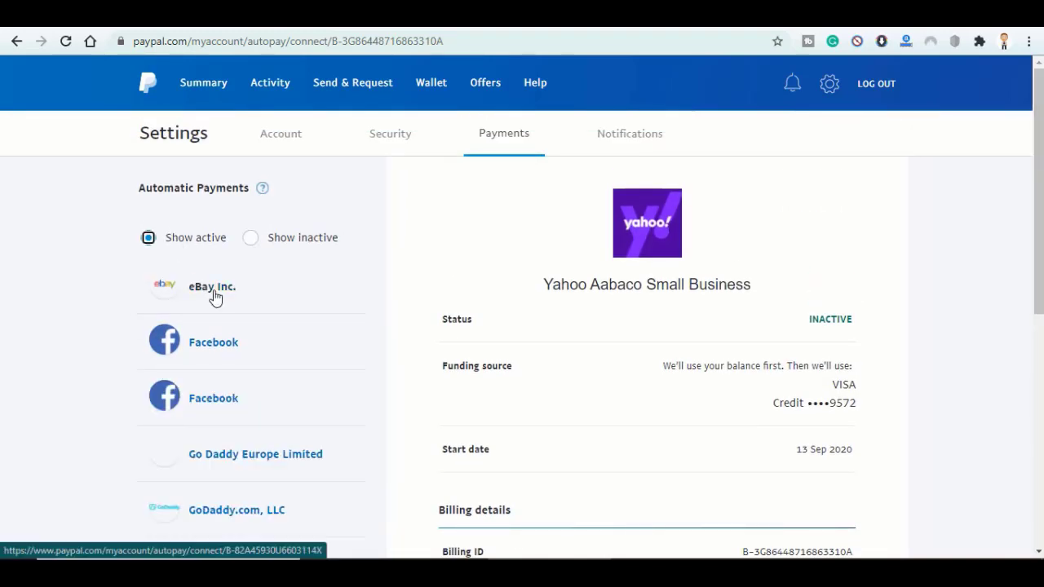
left_click(212, 288)
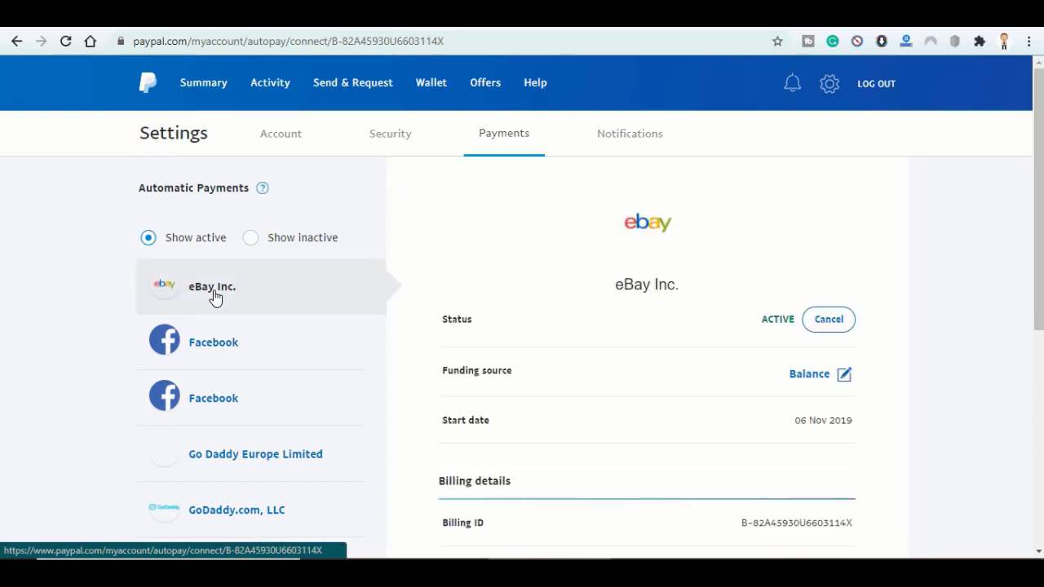
mouse_move(454, 356)
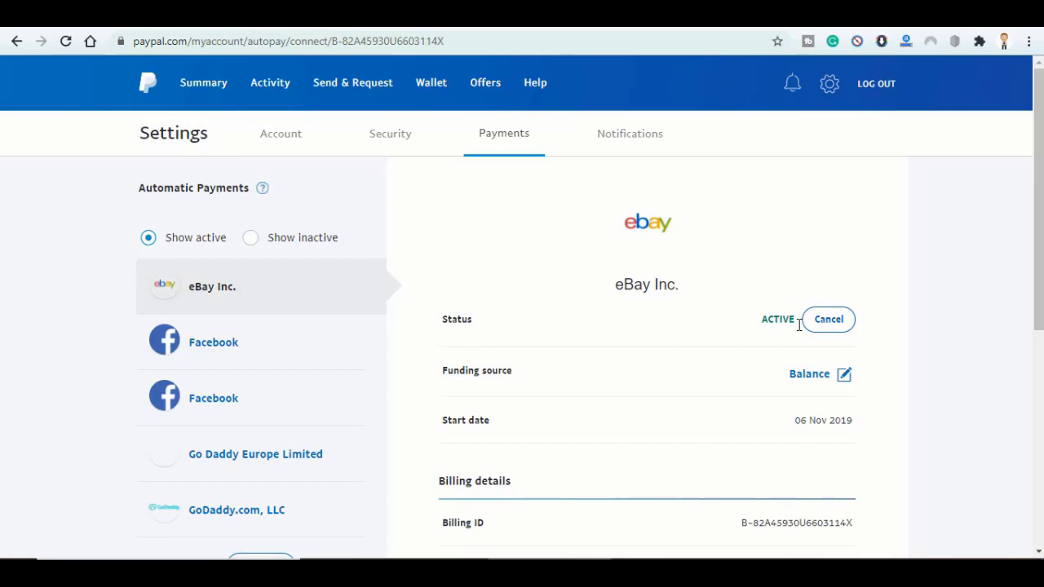
left_click(829, 318)
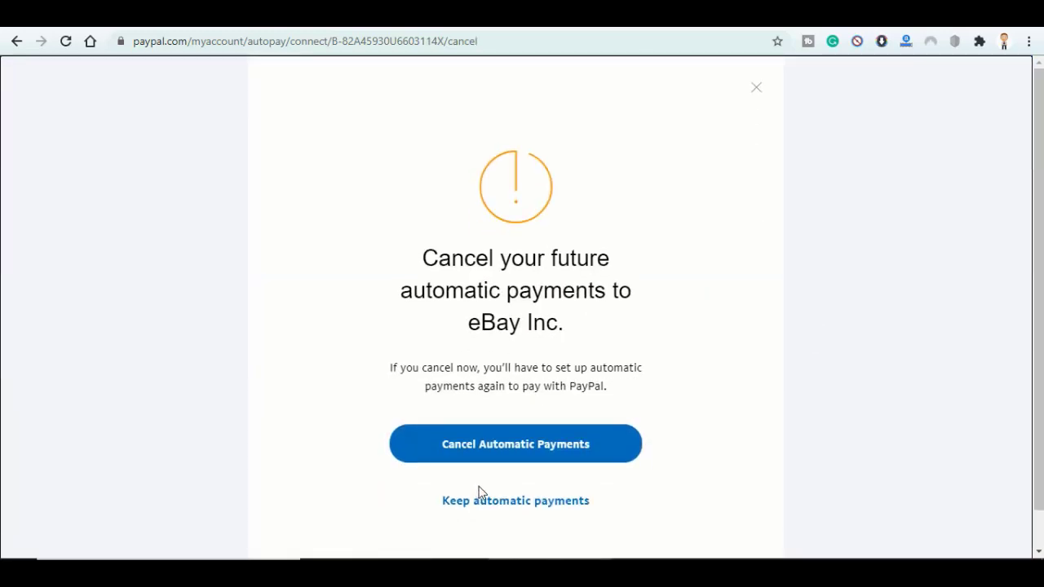
left_click(516, 444)
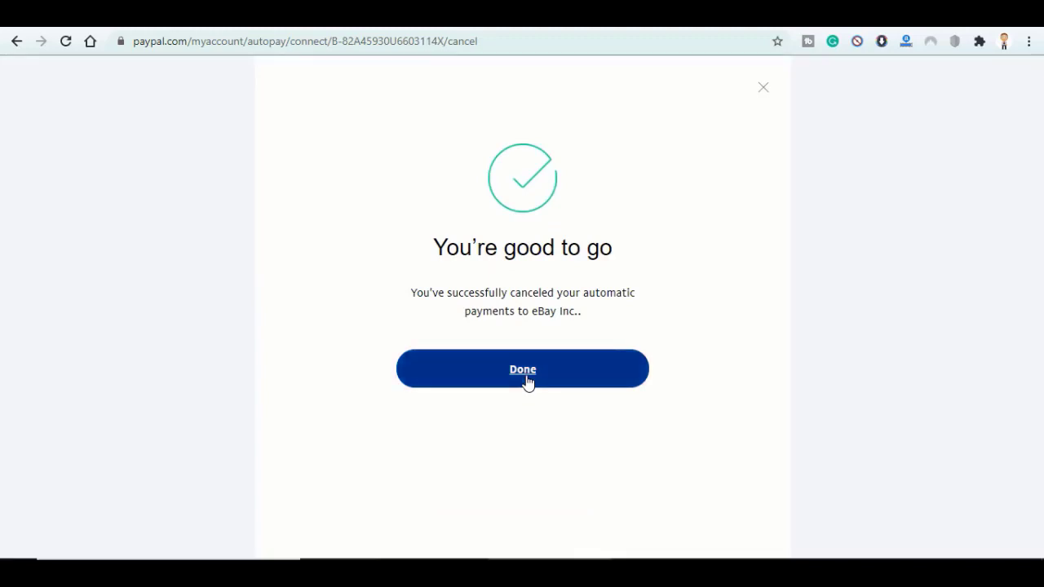
left_click(522, 369)
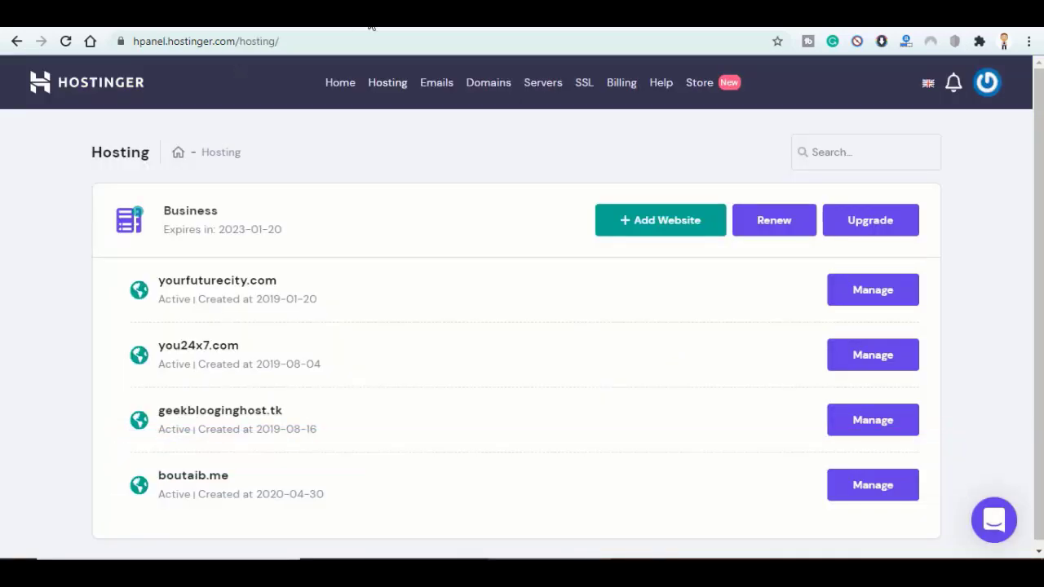
mouse_move(89, 317)
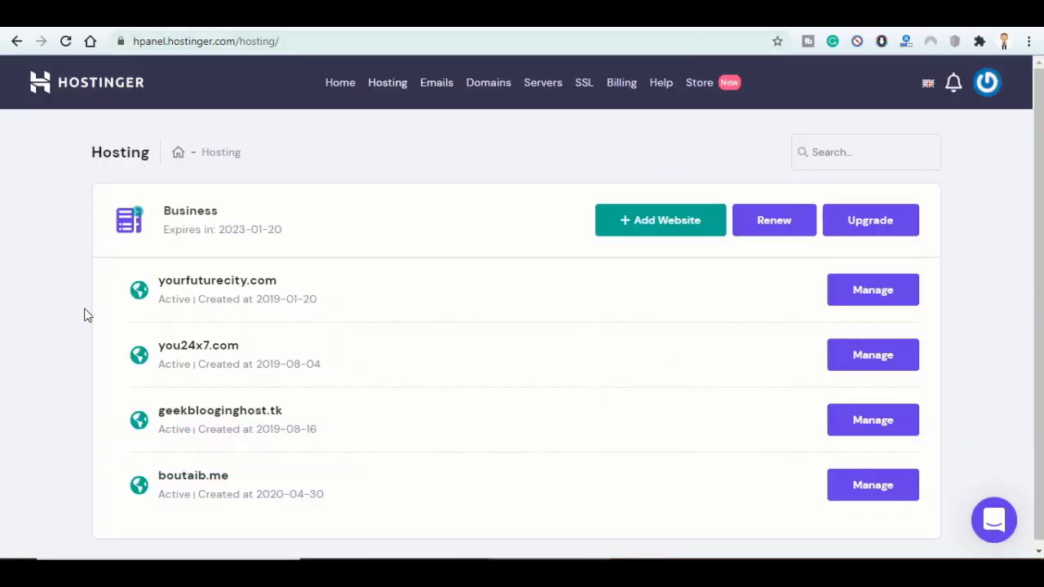
mouse_move(388, 81)
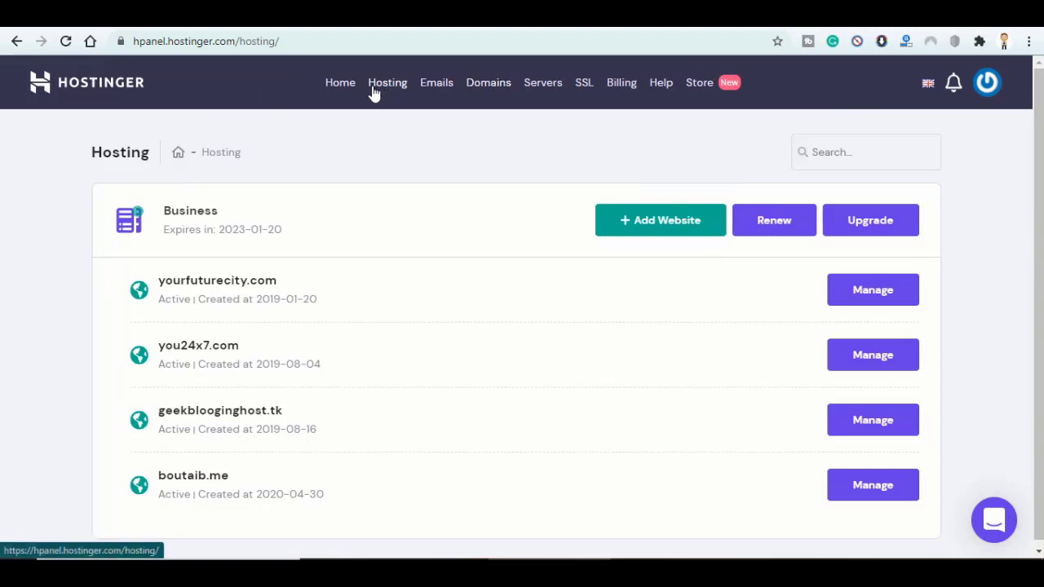
mouse_move(258, 219)
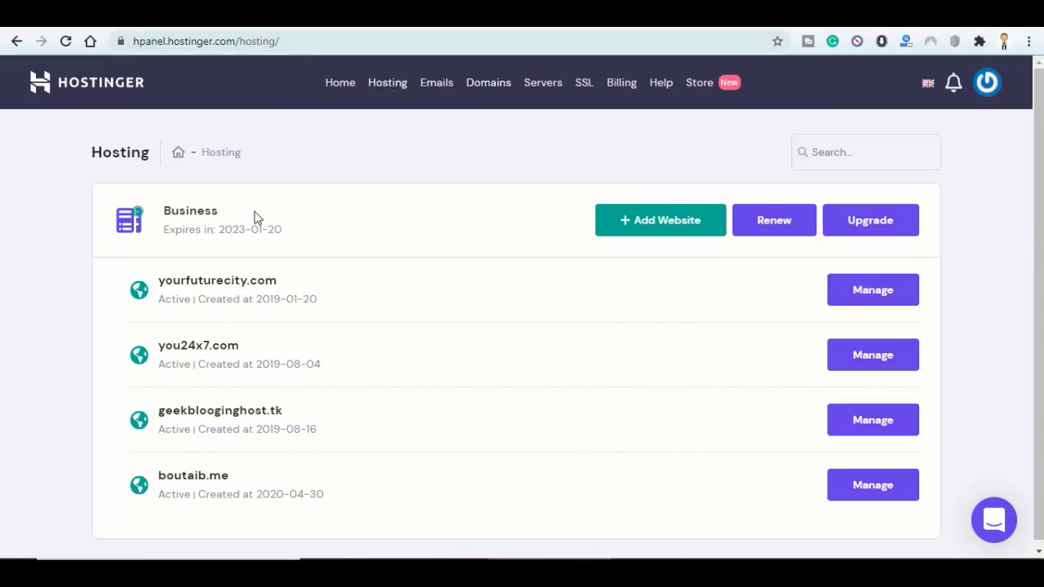
mouse_move(659, 218)
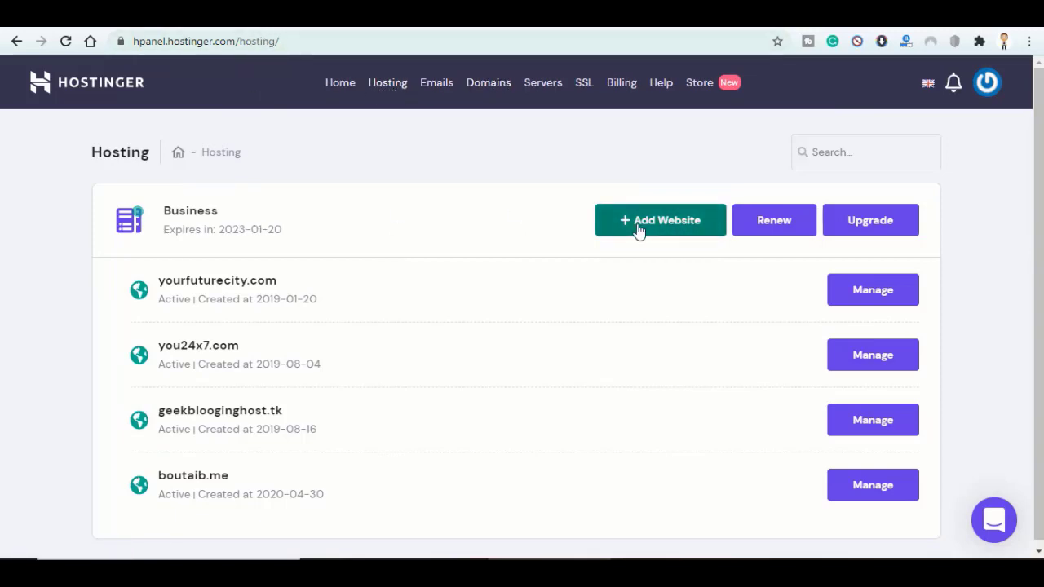
- Add geekblogging.net as a new addon website on the Hostinger hosting plan
left_click(659, 221)
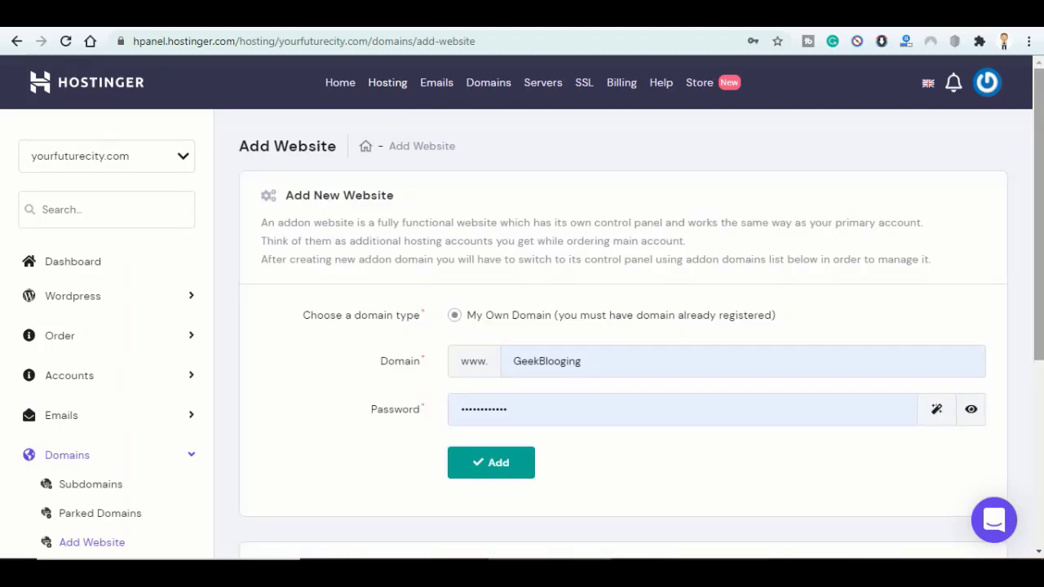
left_click(538, 362)
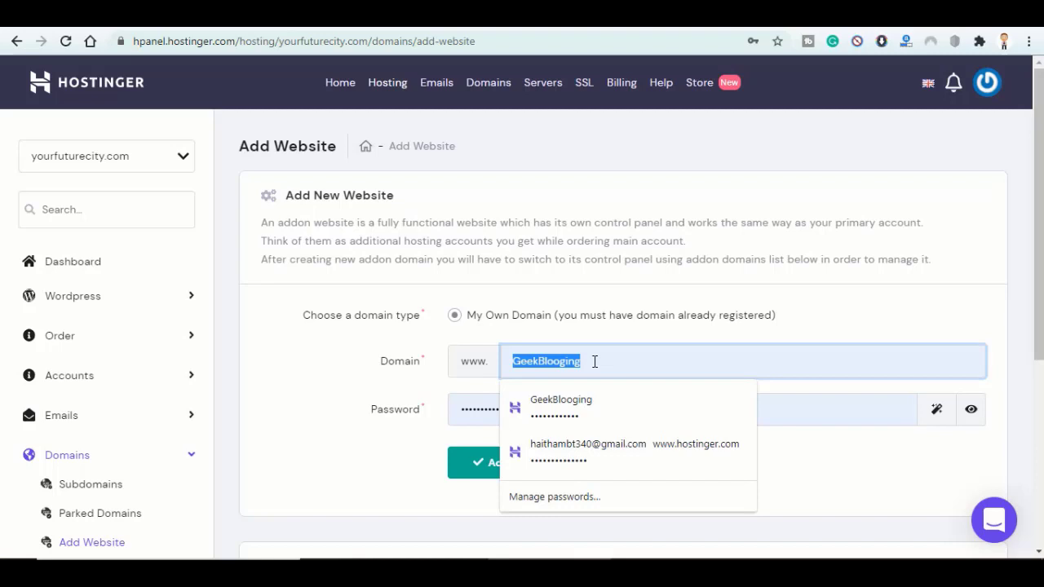
type("geek")
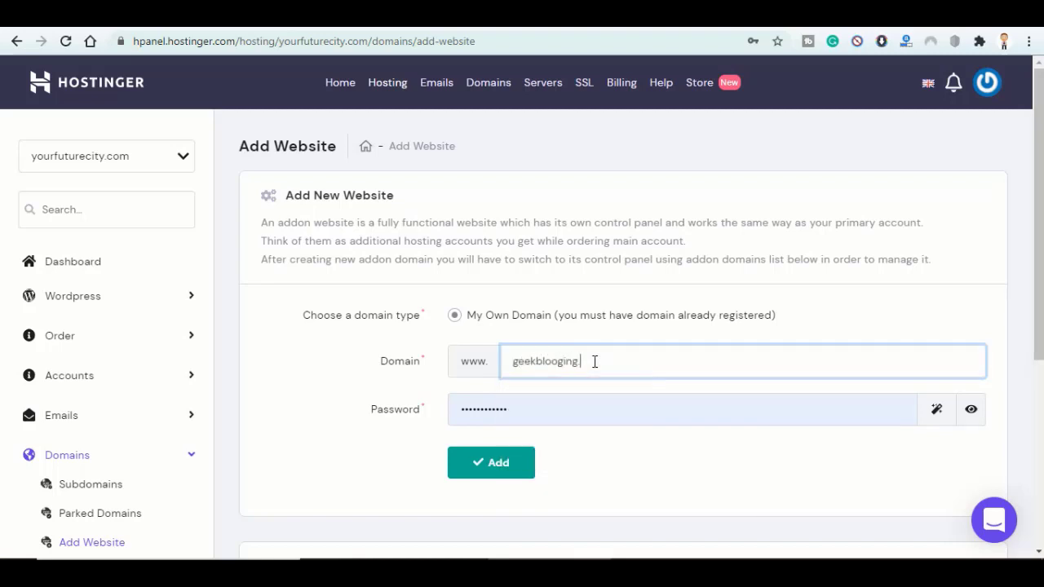
type(".net")
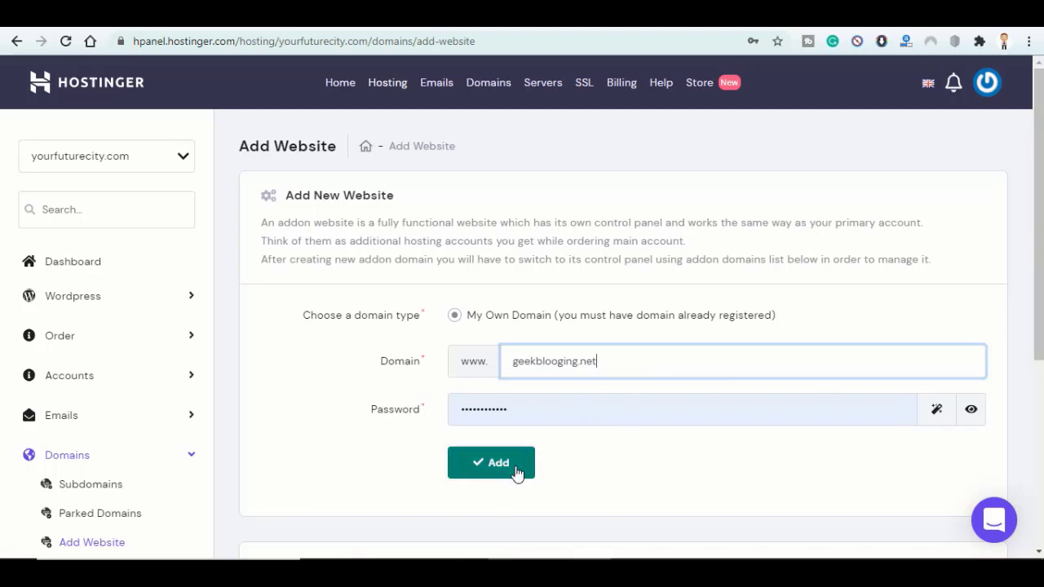
left_click(490, 463)
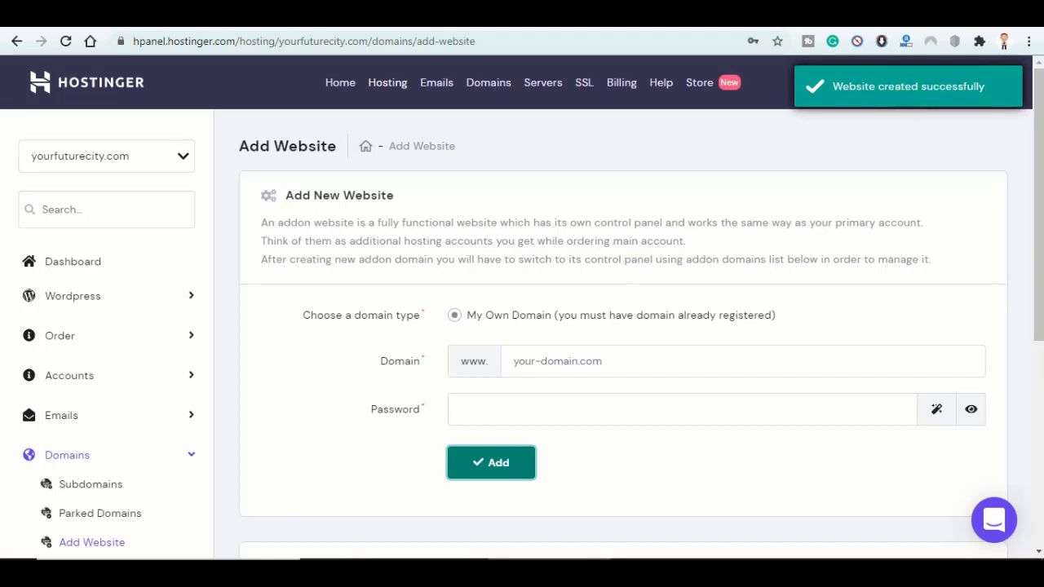
- From the geekblogging.net hosting account, follow the nameserver warning's point-your-domain guide
scroll("down", 3)
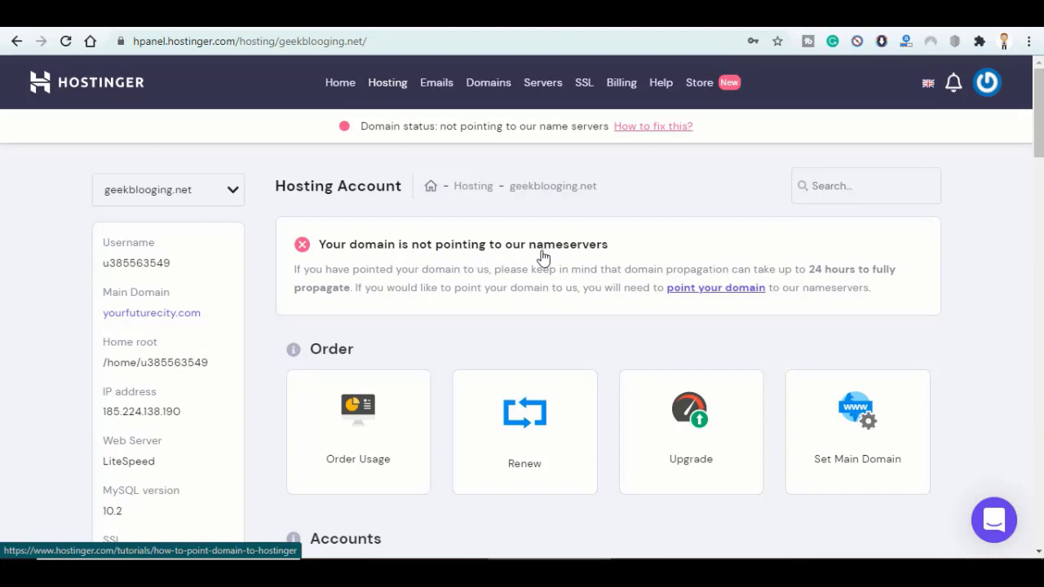
mouse_move(536, 258)
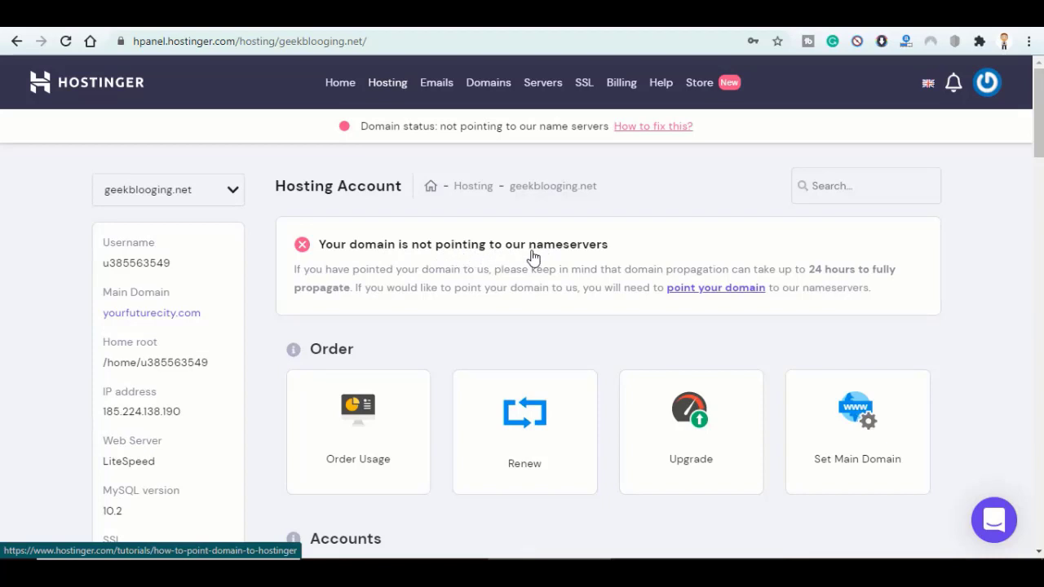
mouse_move(571, 318)
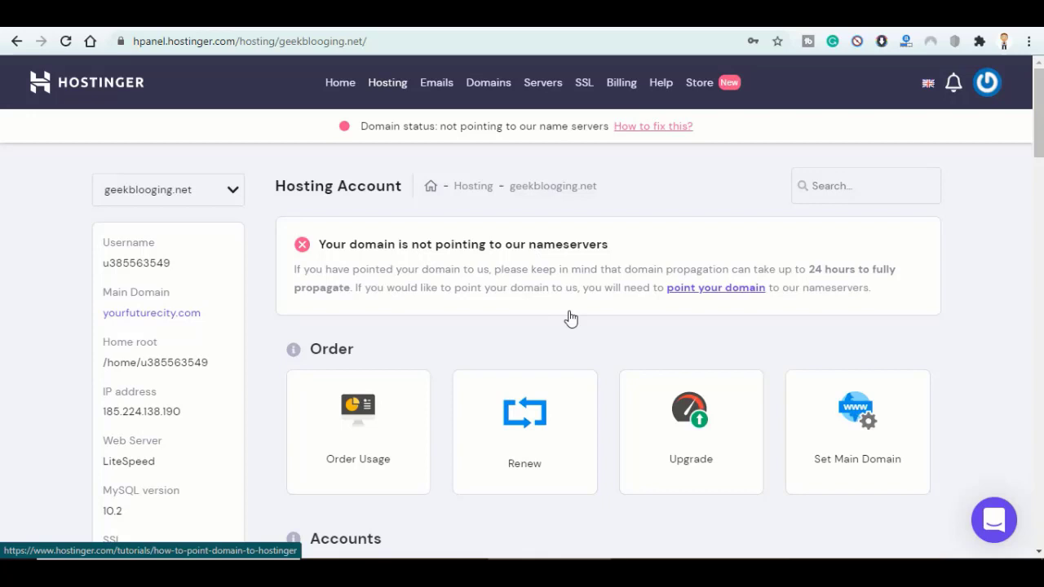
mouse_move(477, 300)
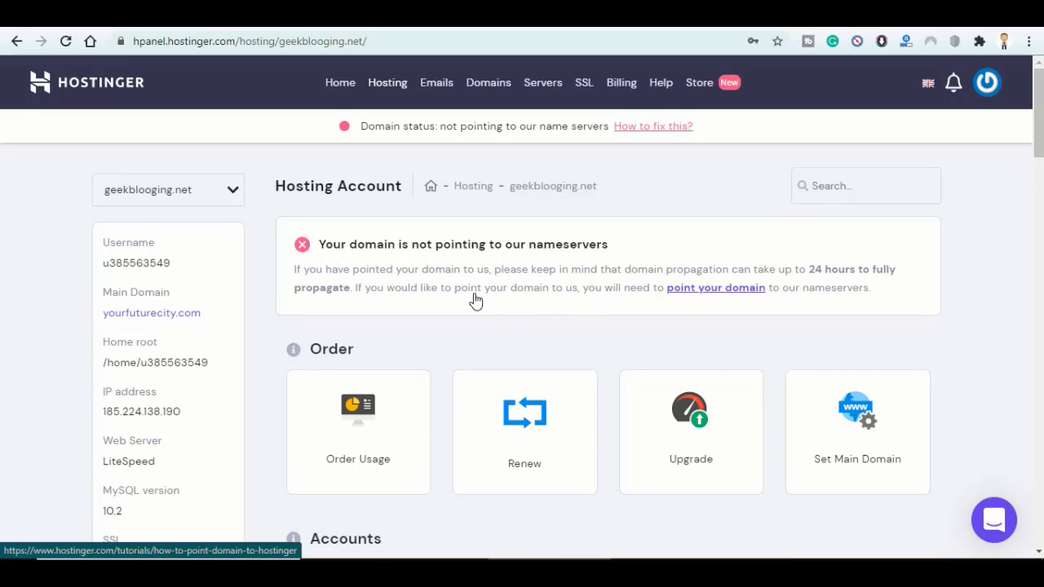
mouse_move(727, 284)
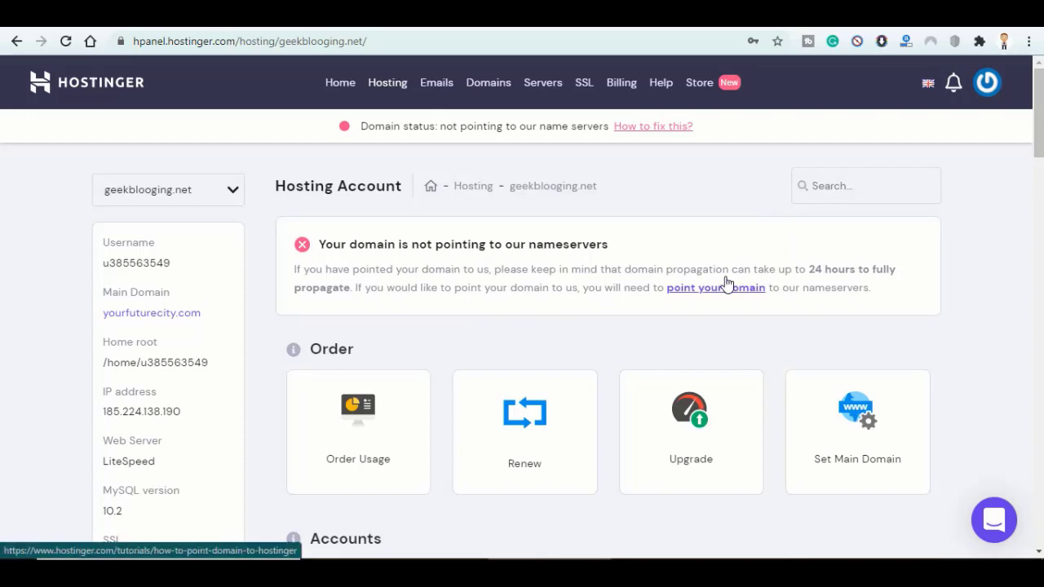
left_click(715, 287)
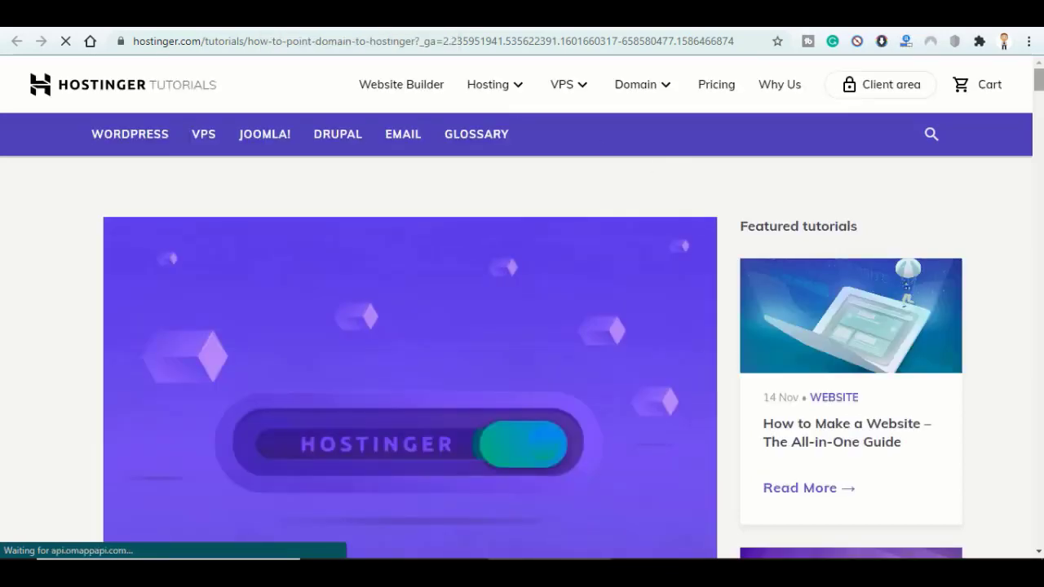
- Find nameservers ns1/ns2.dns-parking.com in the guide and head to the Yahoo registrar login
scroll("down", 3)
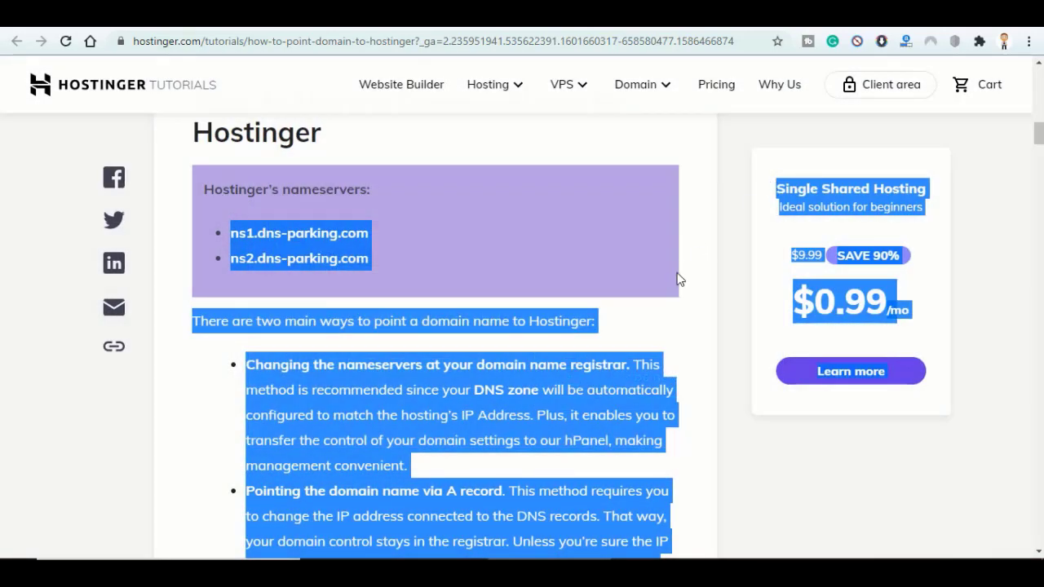
left_click(682, 280)
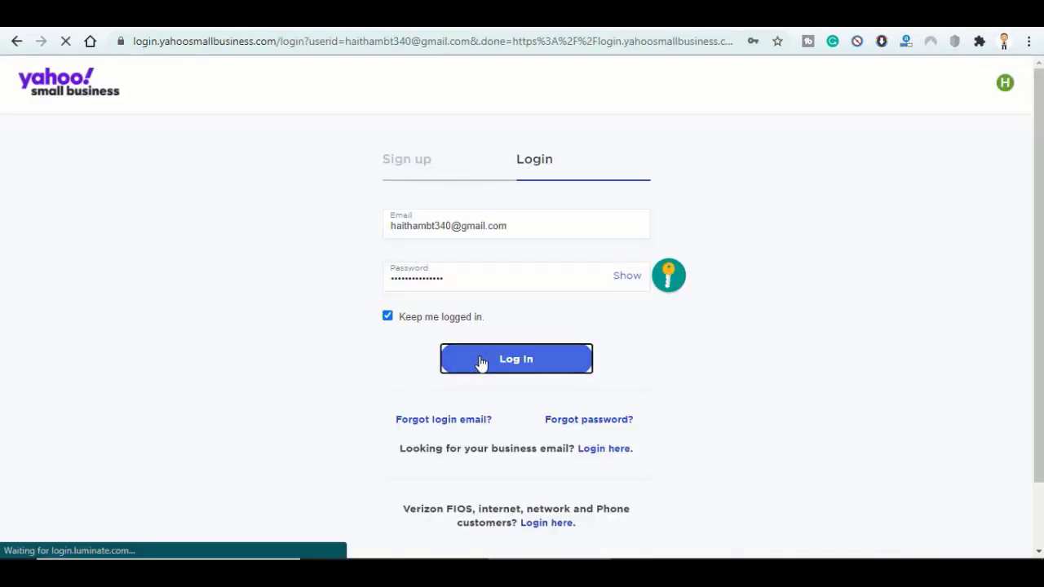
- Sign in to Yahoo Small Business and unlock the geekblogging.net domain
left_click(516, 359)
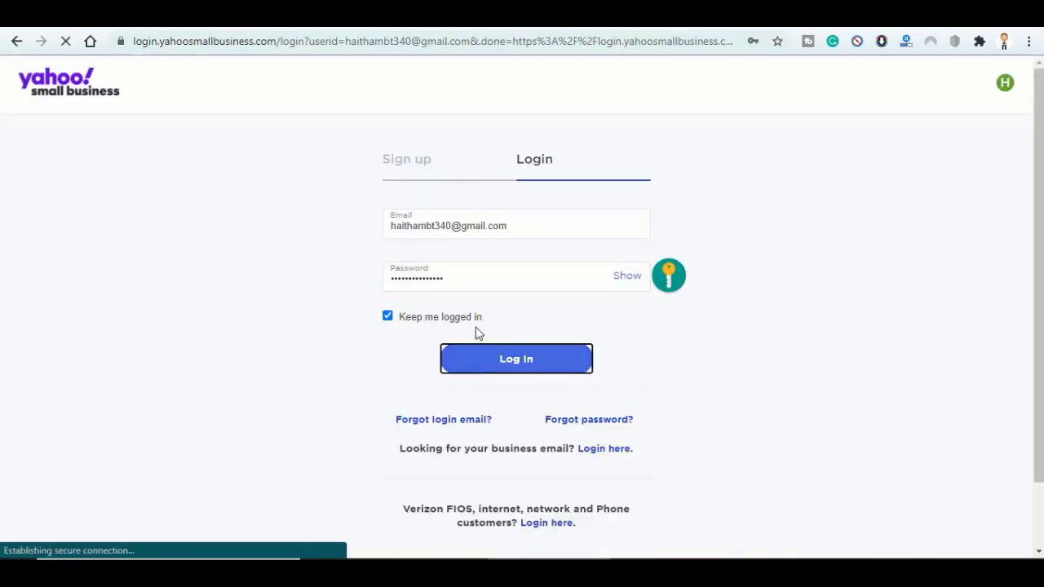
left_click(516, 359)
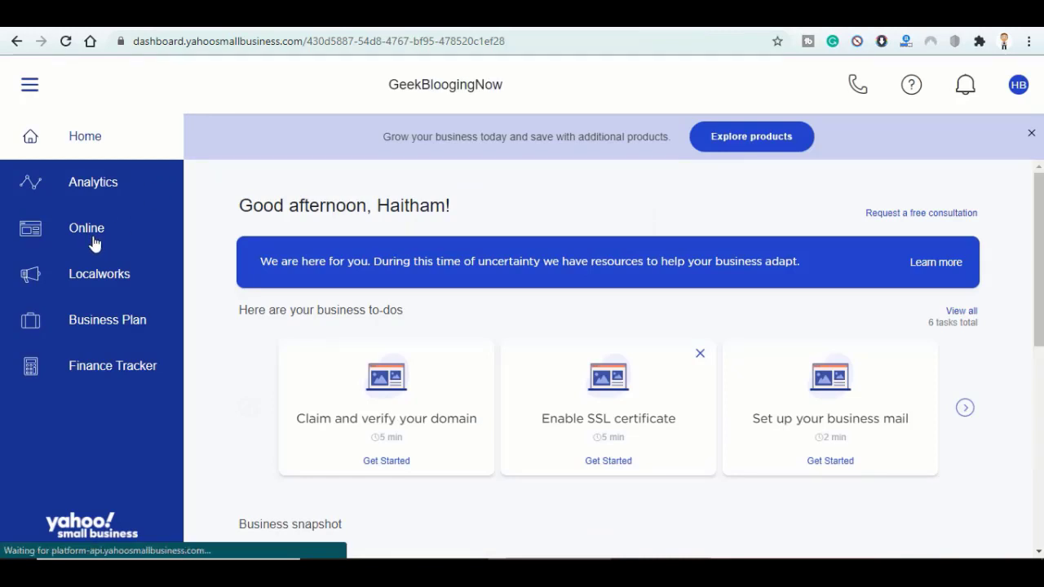
left_click(86, 229)
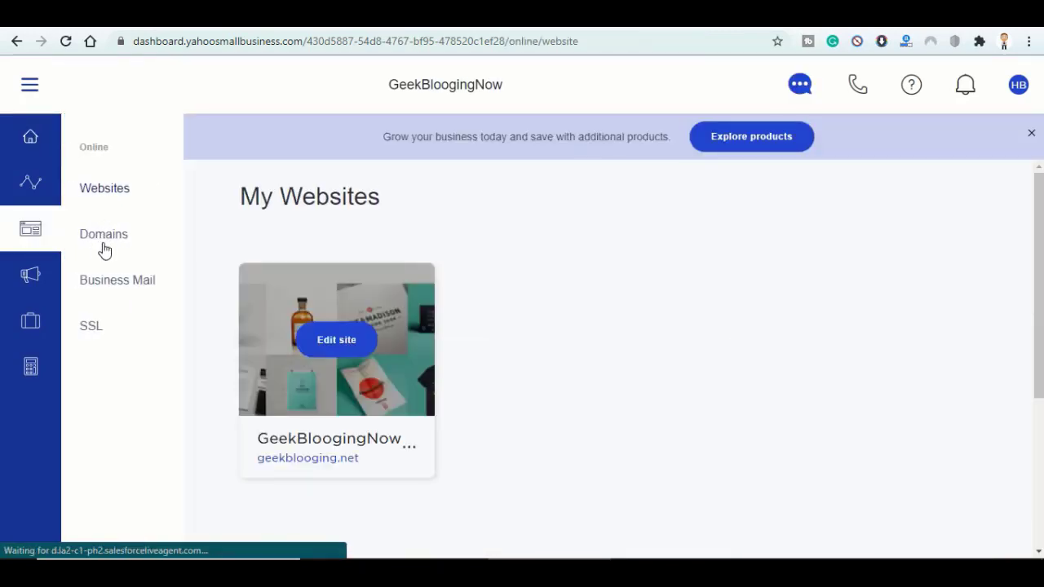
left_click(104, 235)
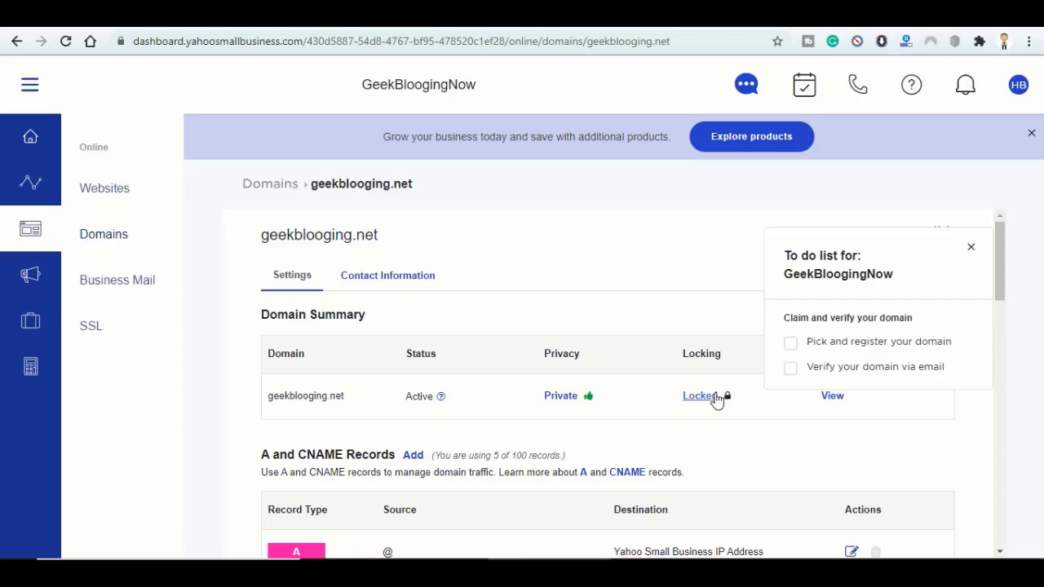
left_click(700, 396)
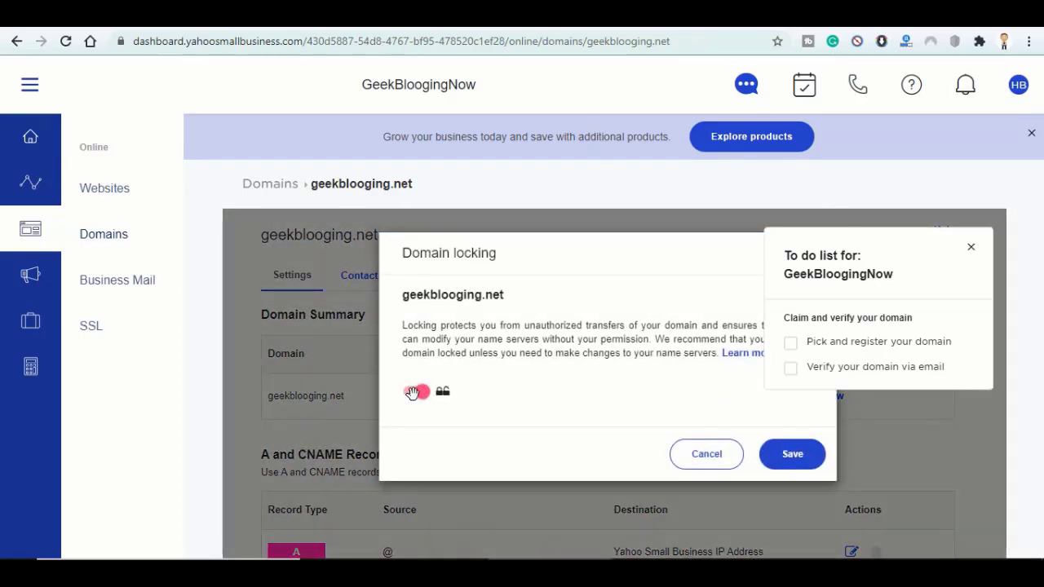
left_click(791, 454)
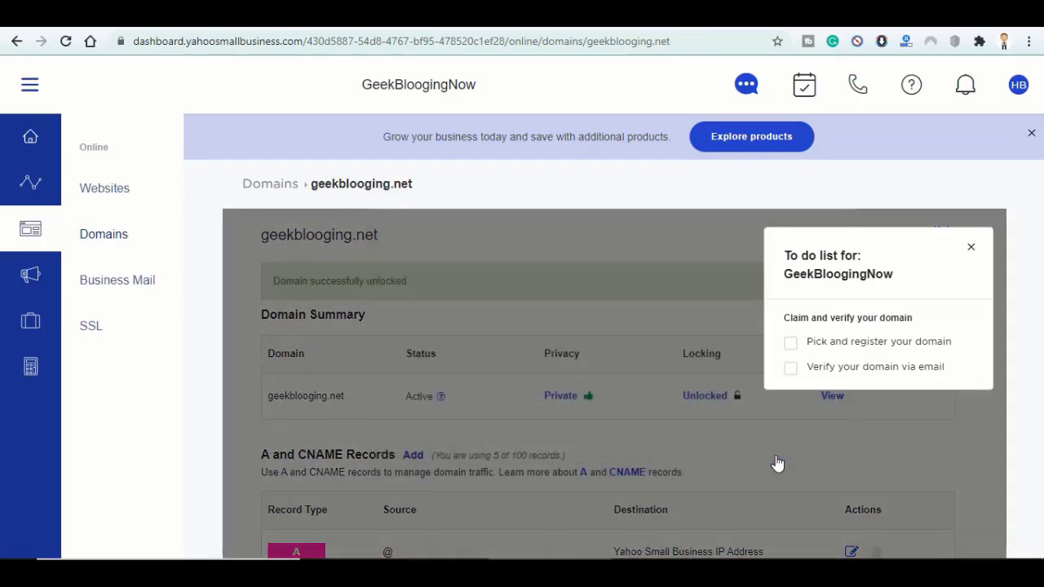
- Bring the Name Servers section (yns1/yns2.yahoo.com) into view
scroll("down", 3)
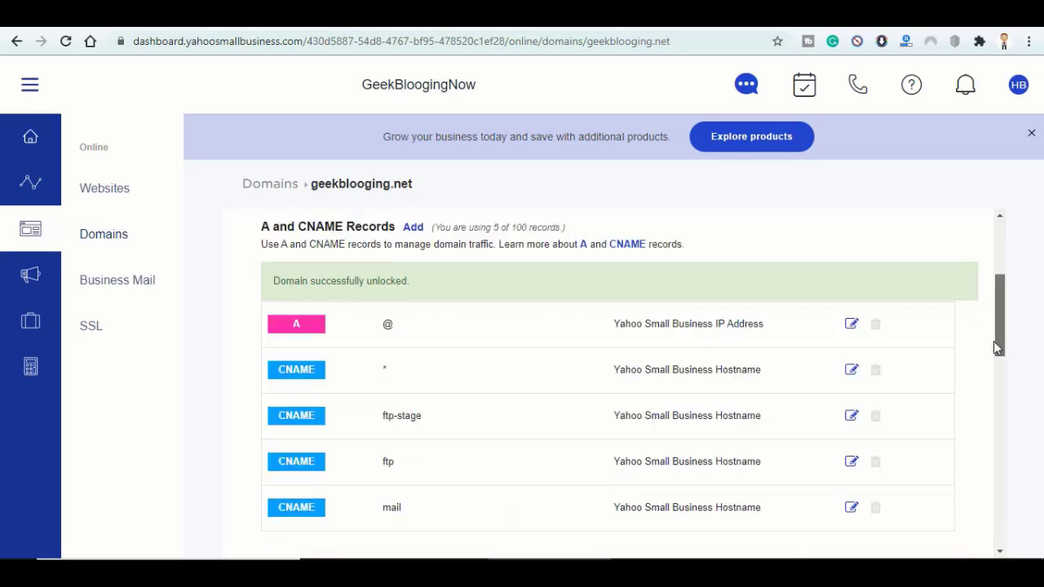
scroll("down", 3)
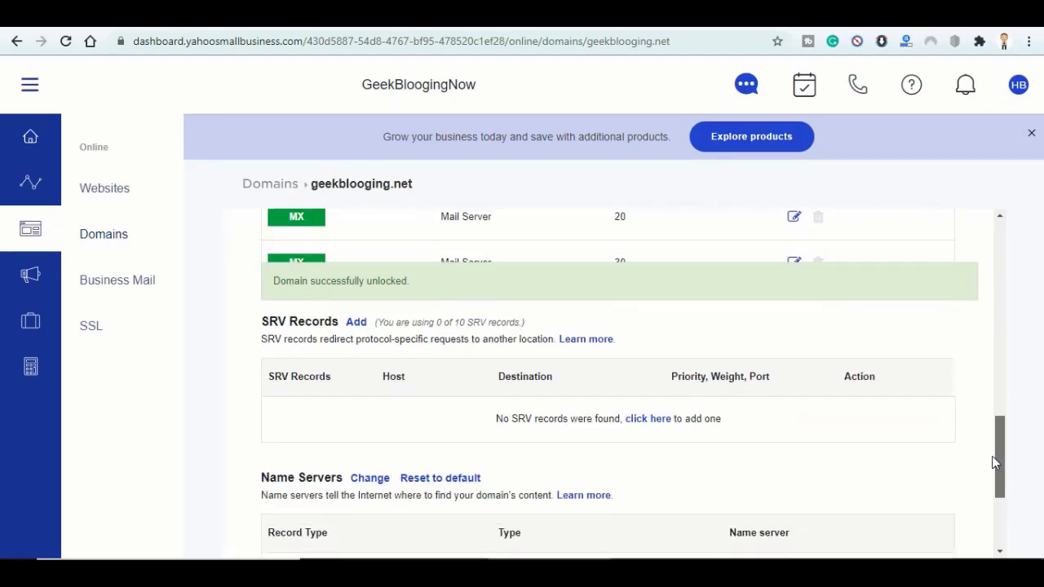
scroll("down", 3)
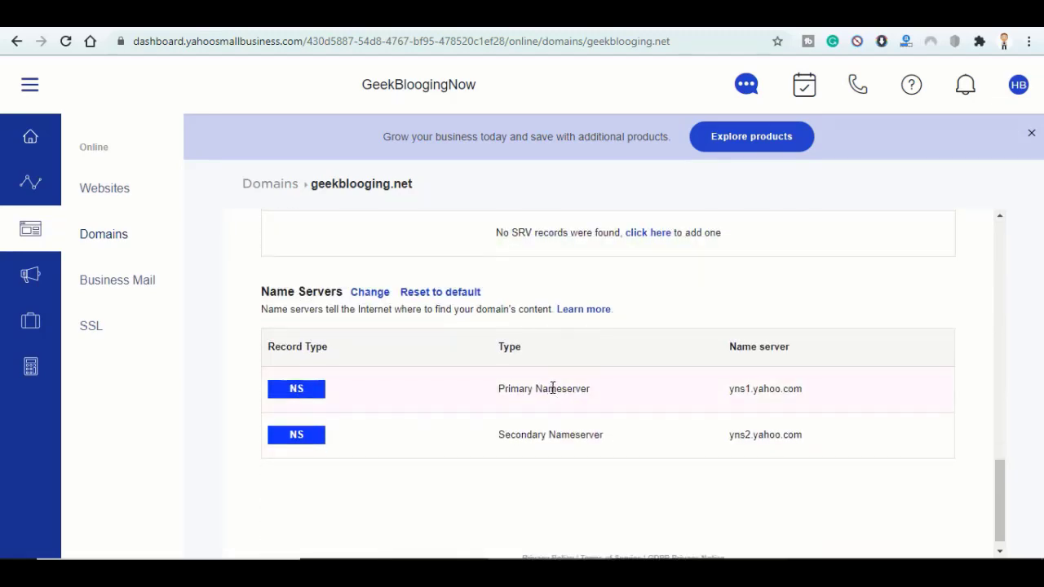
- Replace Yahoo's name servers with ns1/ns2.dns-parking.com for geekblogging.net and update
left_click(368, 291)
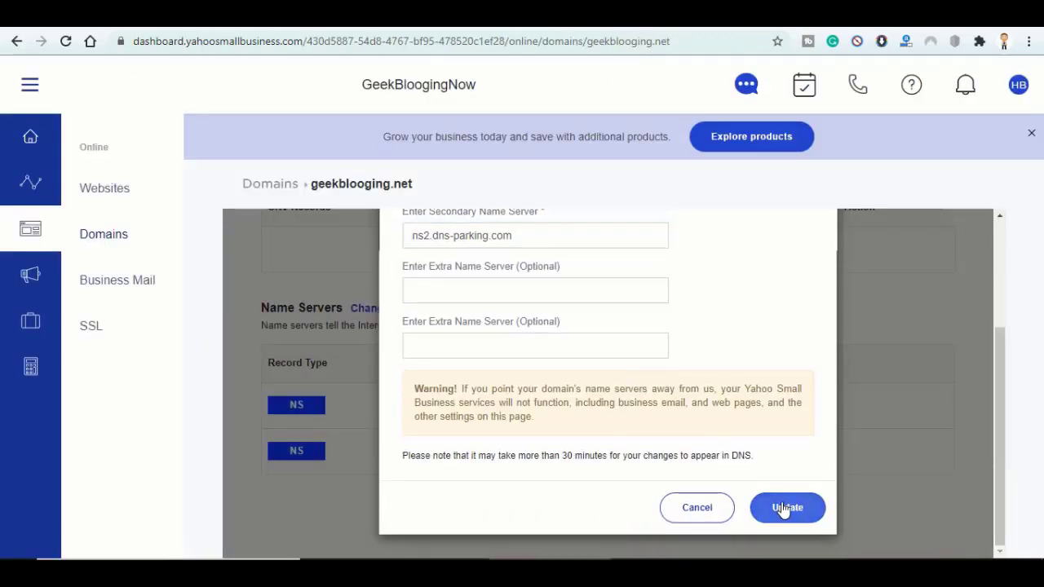
left_click(786, 507)
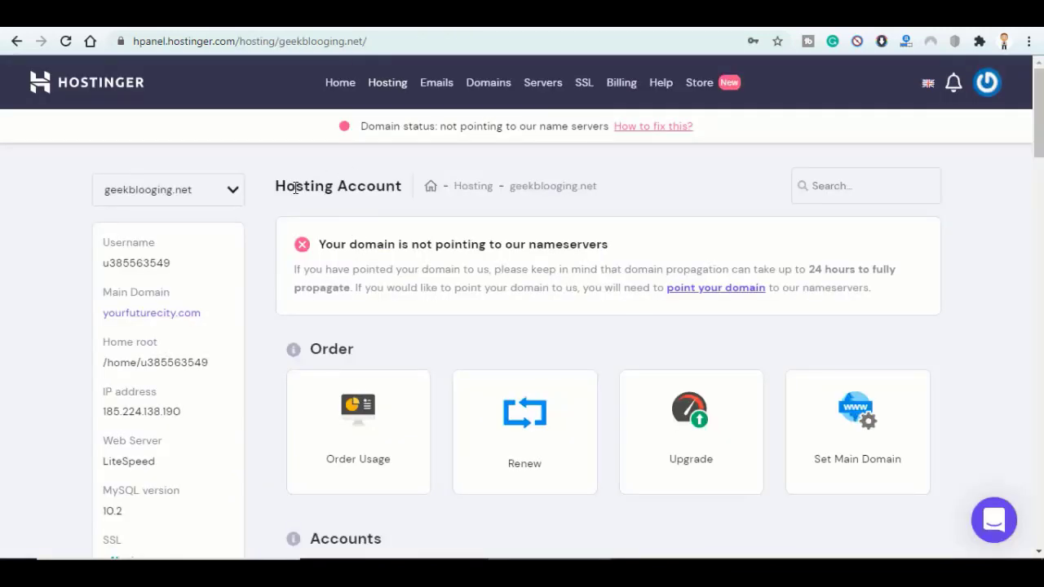
mouse_move(90, 29)
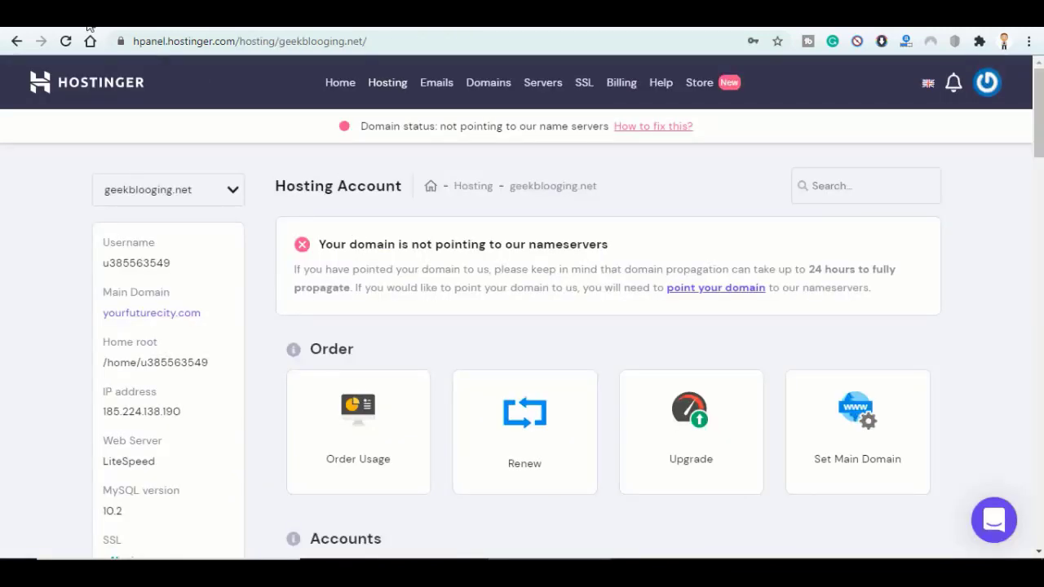
- Reload the hosting account page and review Order, Accounts, Emails and Domains sections
left_click(65, 41)
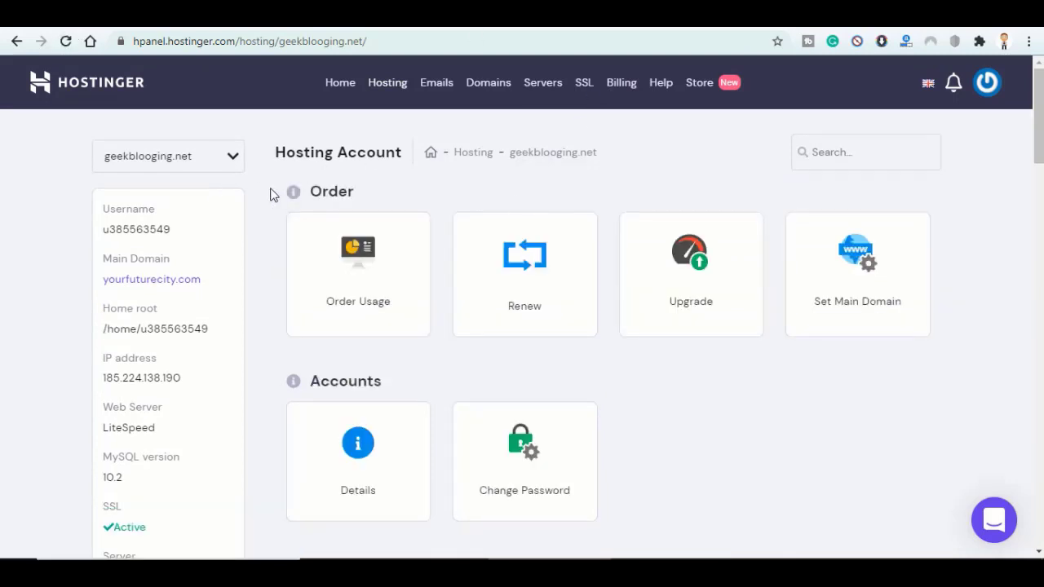
mouse_move(607, 208)
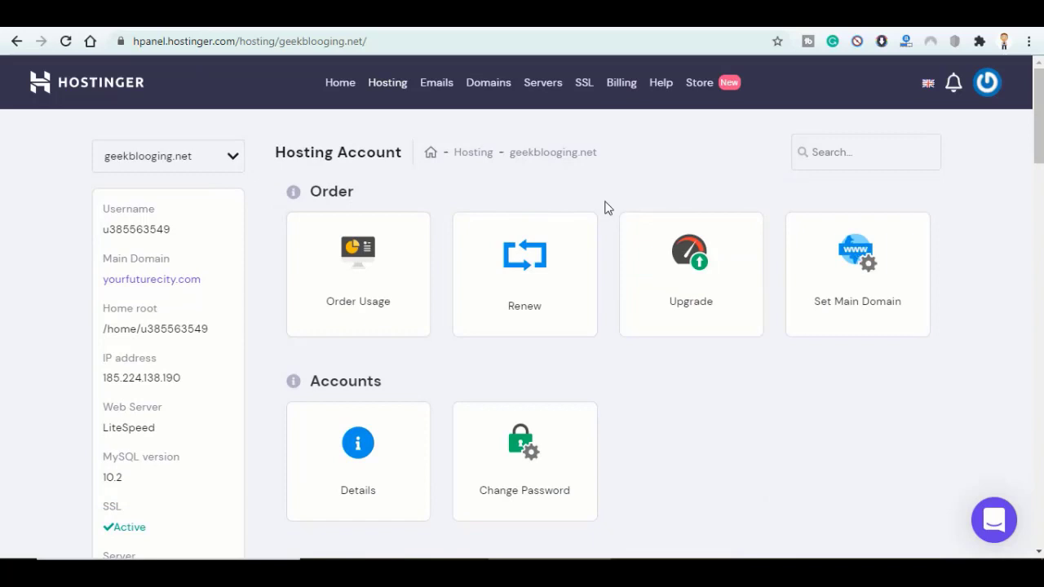
mouse_move(301, 229)
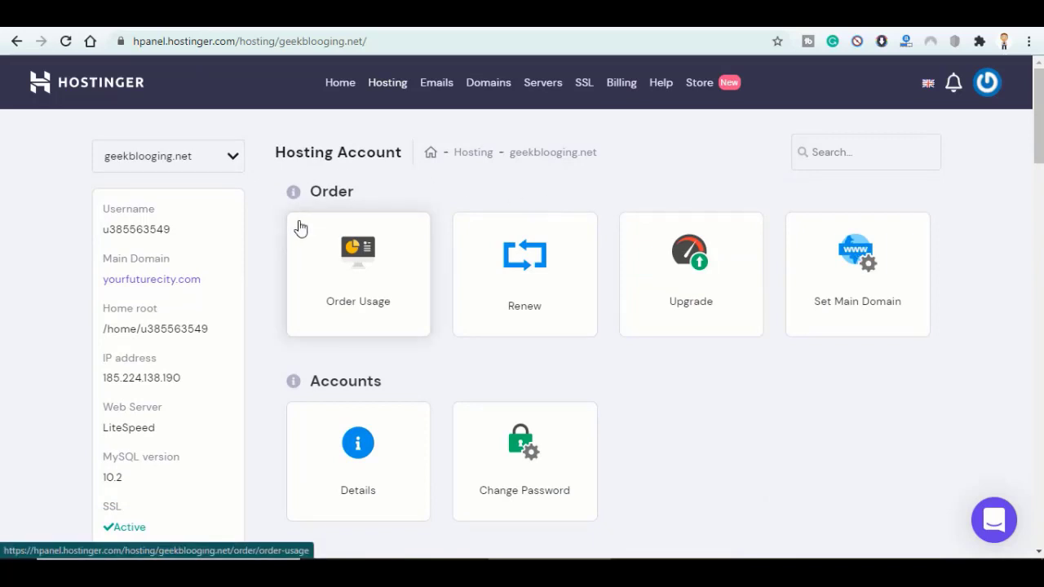
scroll("down", 3)
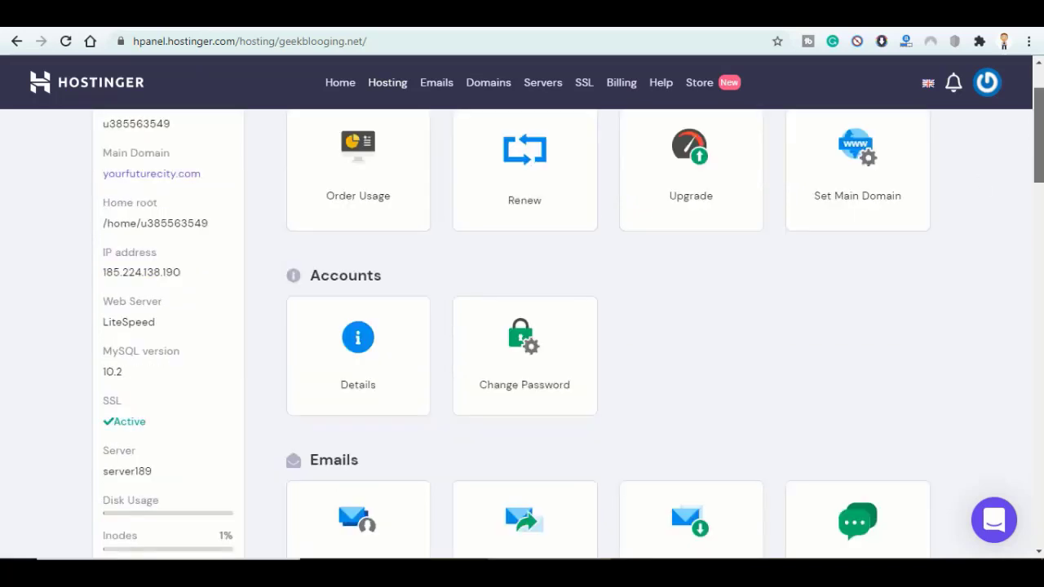
scroll("down", 3)
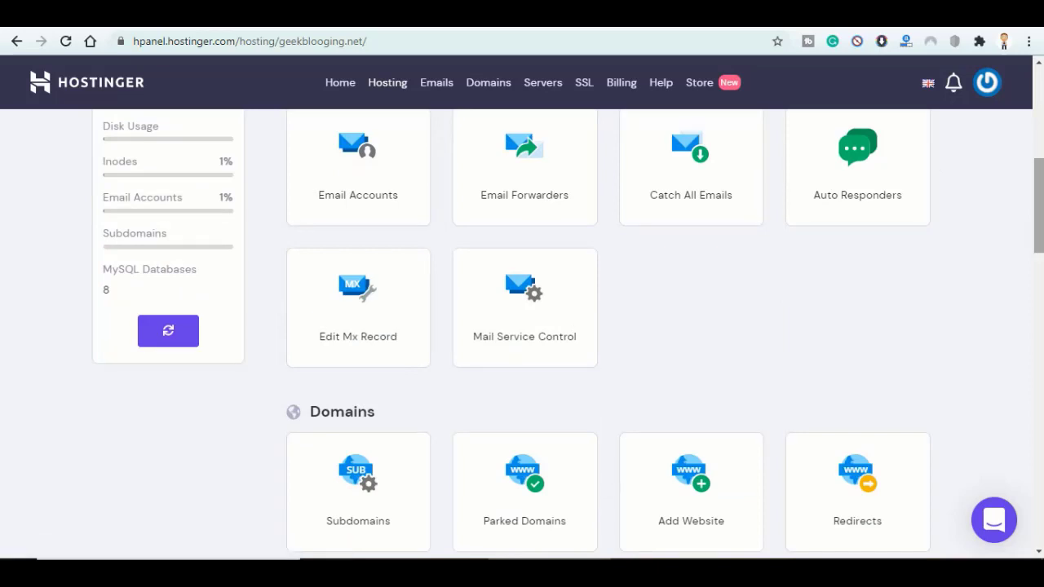
scroll("down", 3)
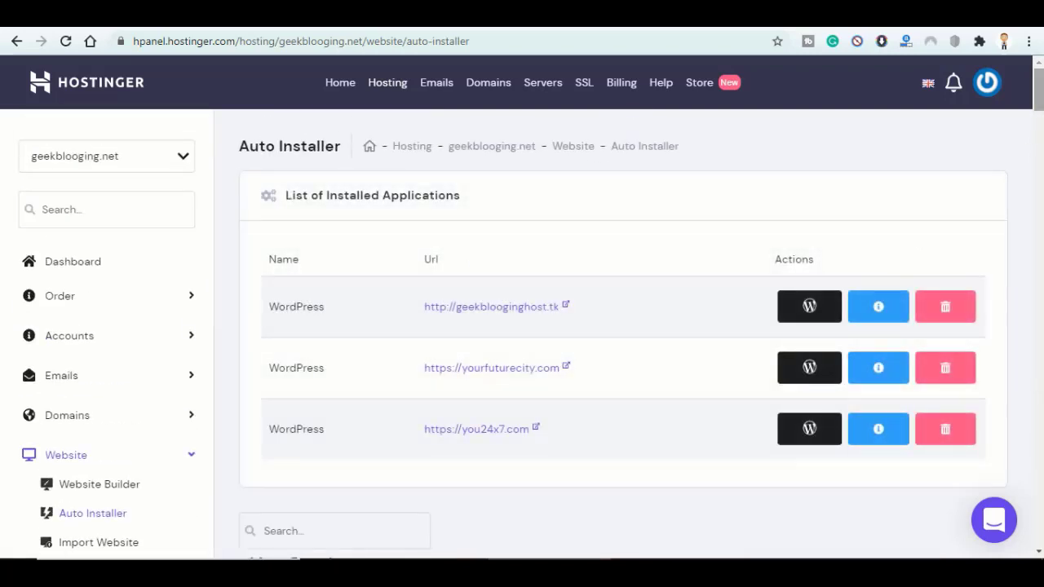
- Launch a WordPress install from Auto Installer with admin password and title 'GeekBlogging: SUBSCRIBE NOW'
scroll("down", 3)
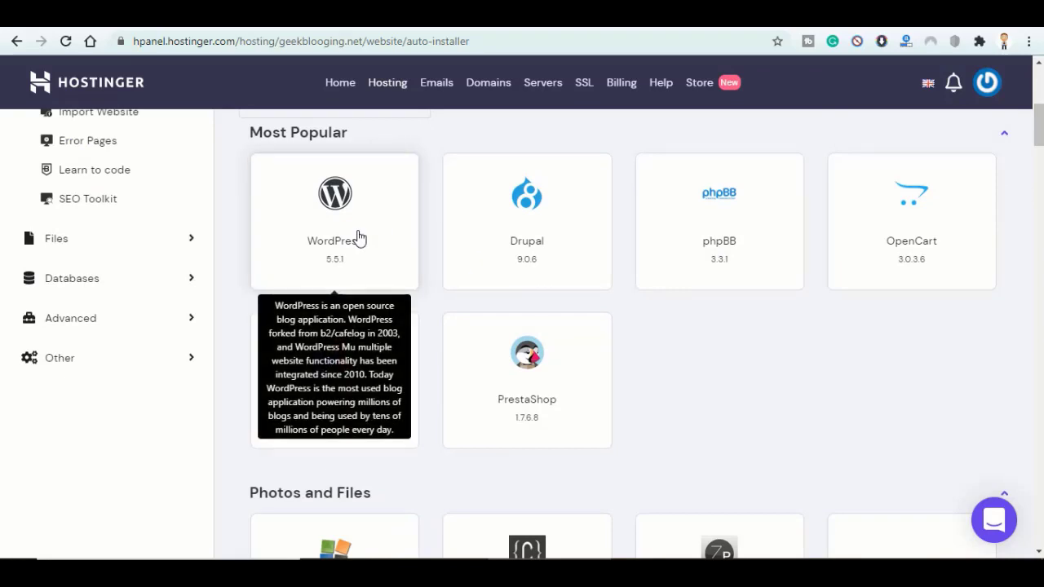
left_click(335, 192)
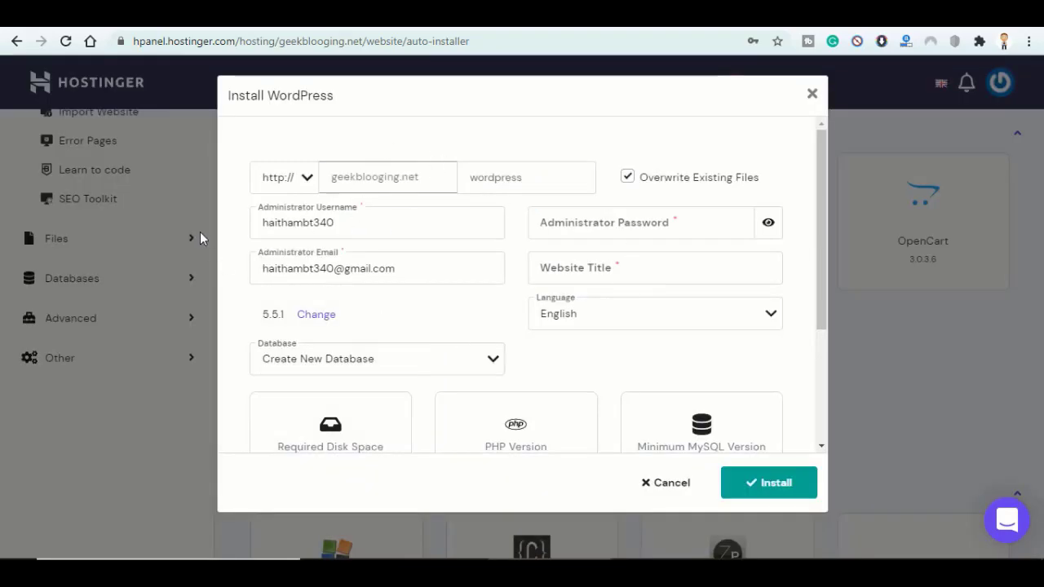
left_click(767, 483)
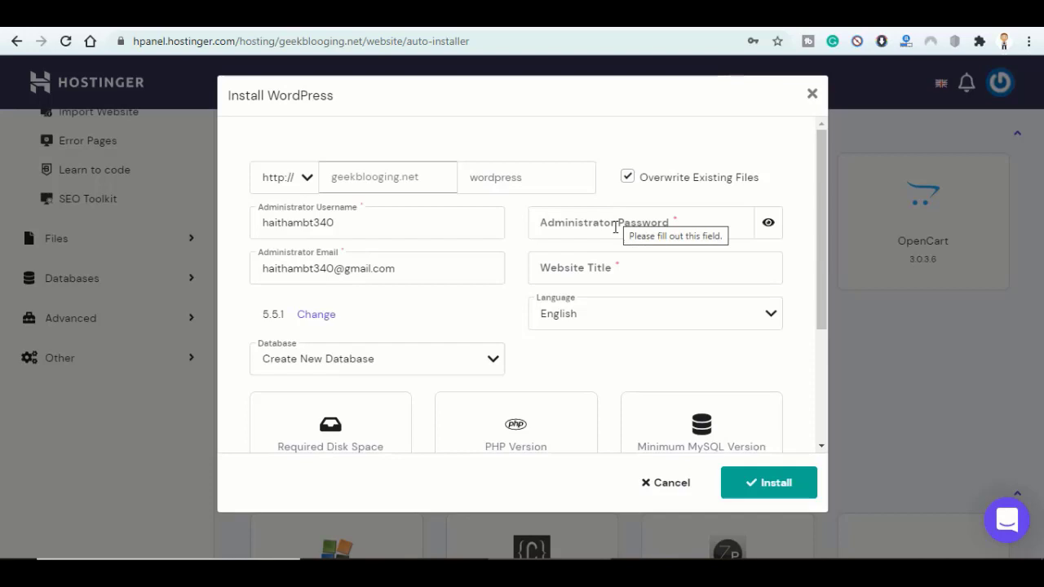
left_click(637, 222)
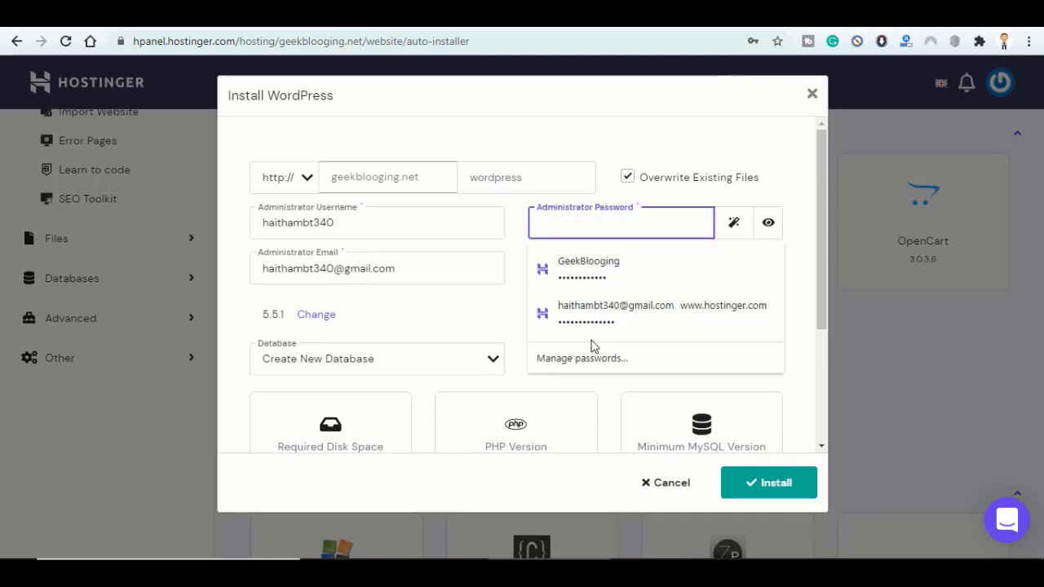
left_click(620, 222)
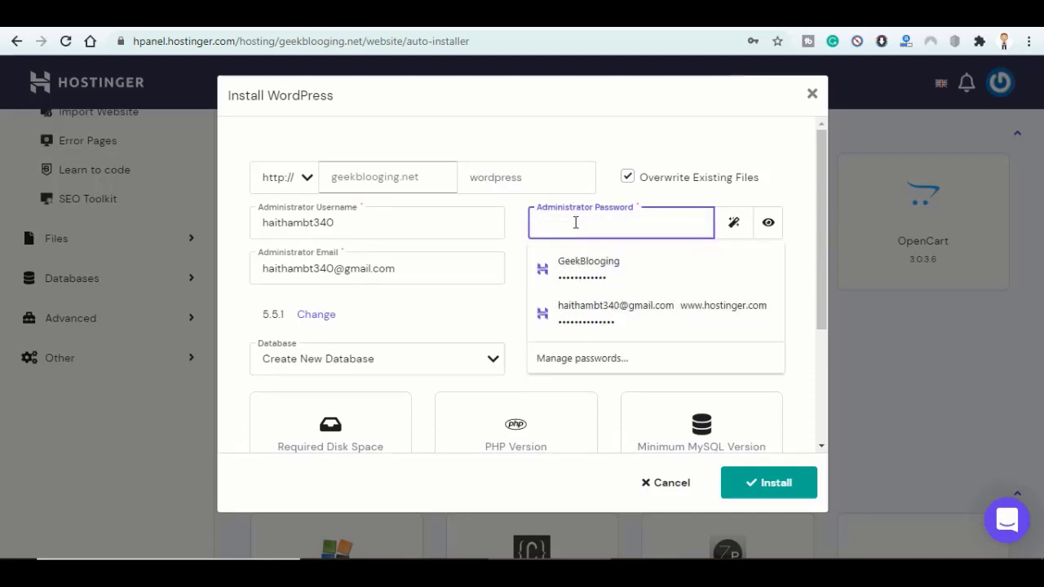
scroll("down", 3)
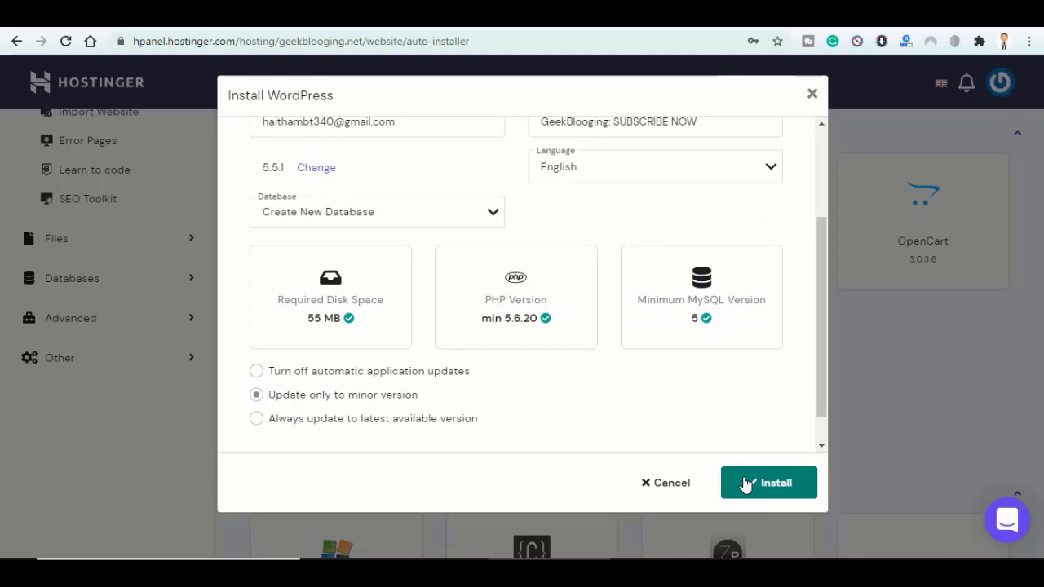
left_click(767, 483)
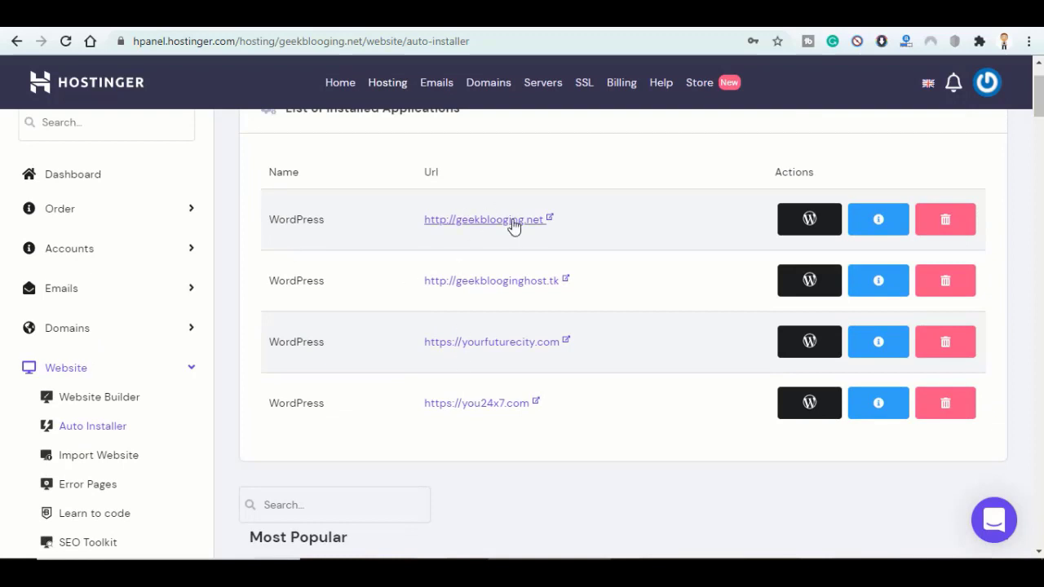
mouse_move(470, 150)
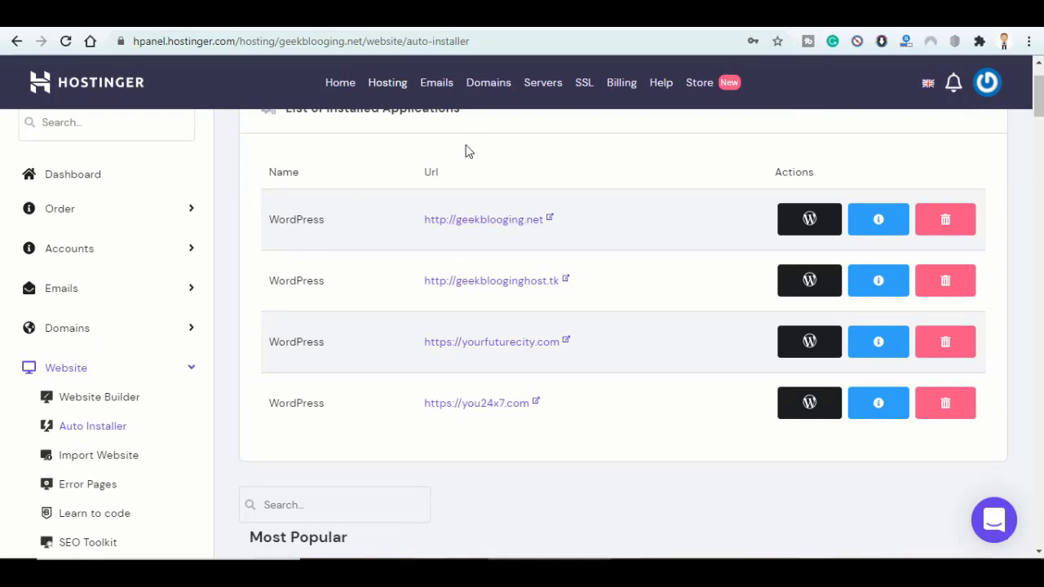
mouse_move(427, 178)
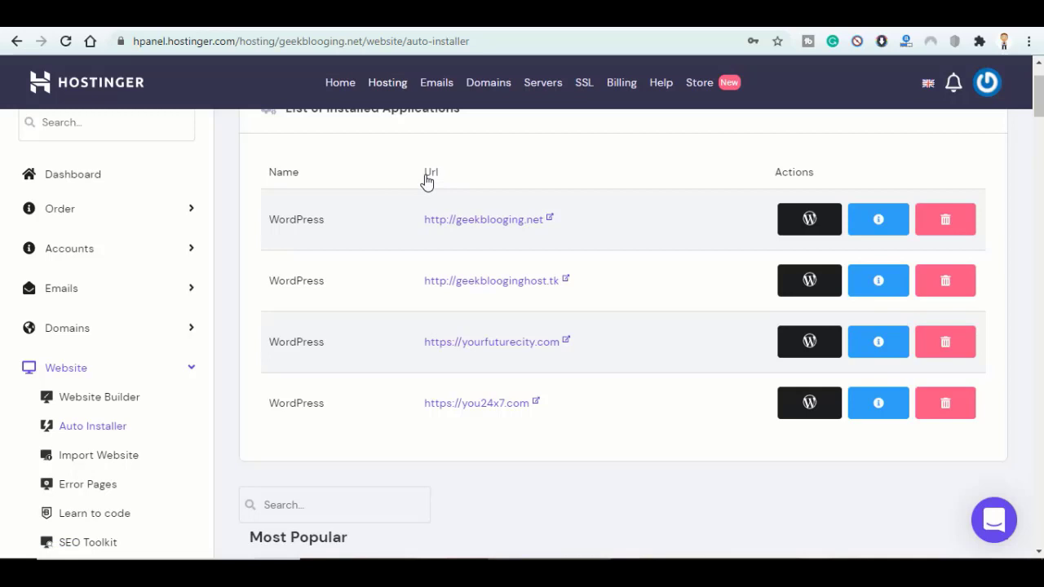
mouse_move(810, 218)
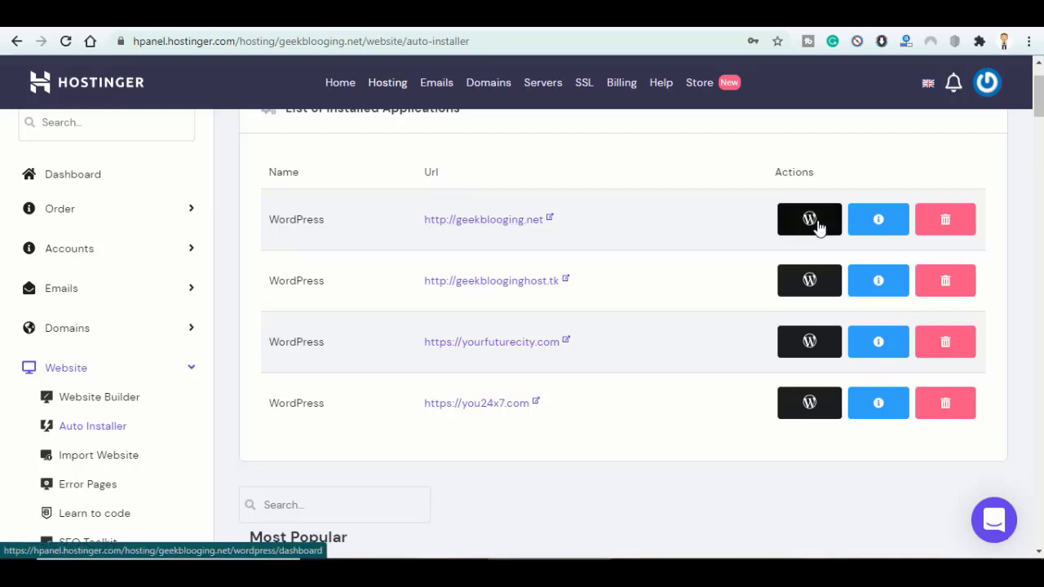
- Go to the geekblogging.net WordPress dashboard from the installed applications list
left_click(809, 218)
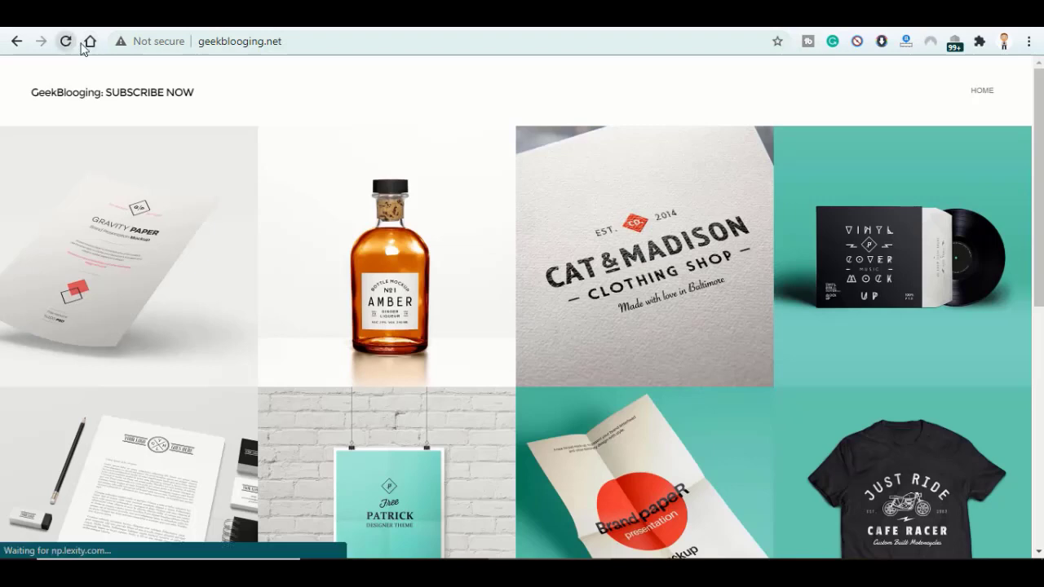
- Reload geekblogging.net to reveal the default WordPress theme with its Hello world! post
left_click(65, 41)
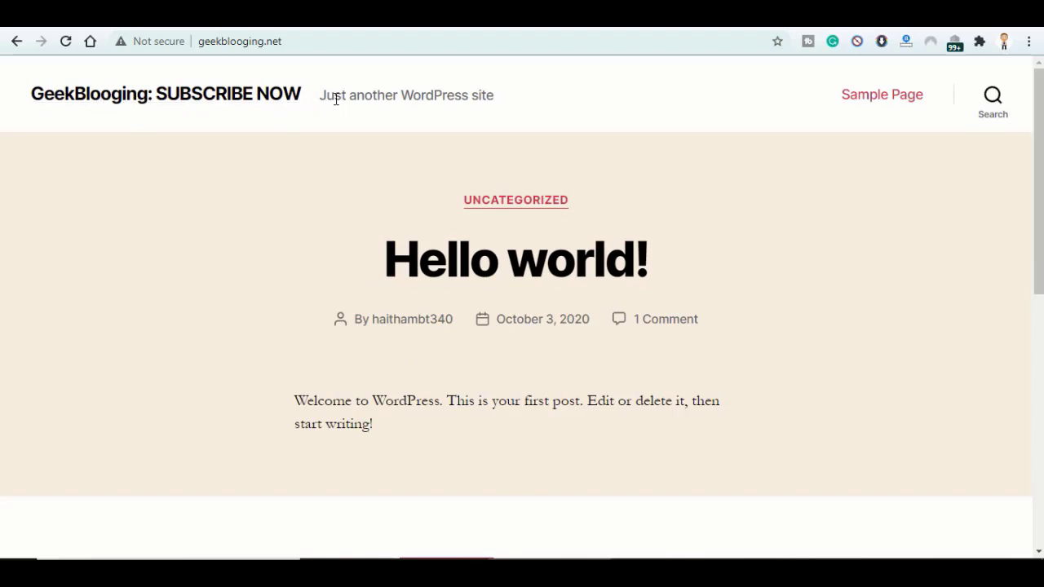
mouse_move(320, 104)
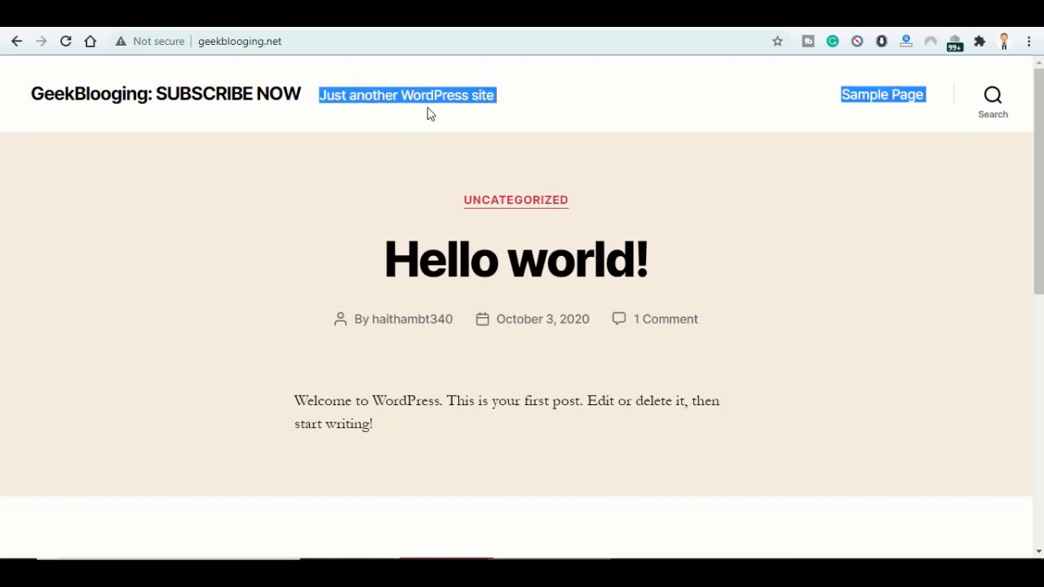
scroll("down", 3)
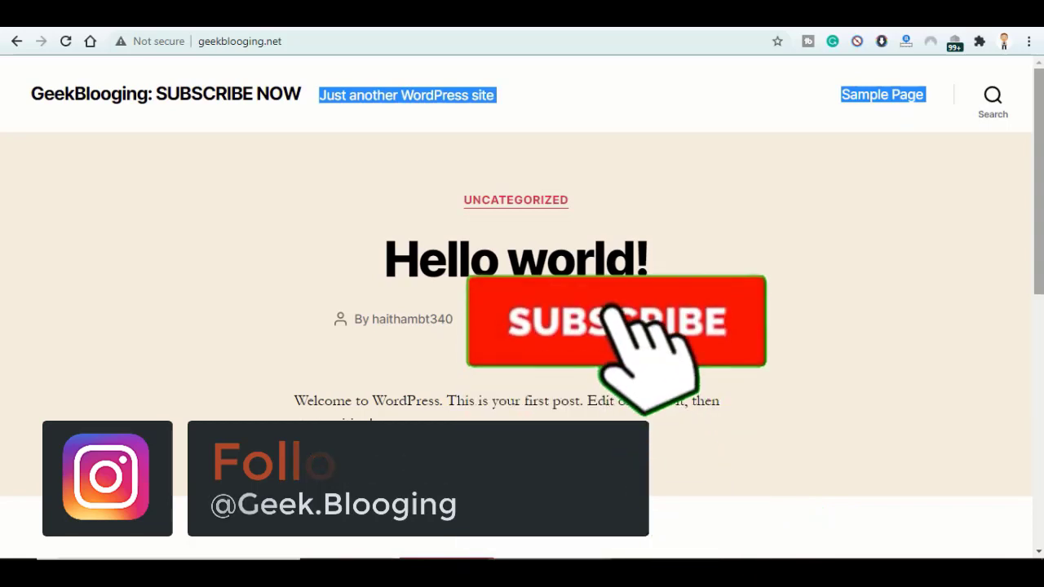
left_click(617, 319)
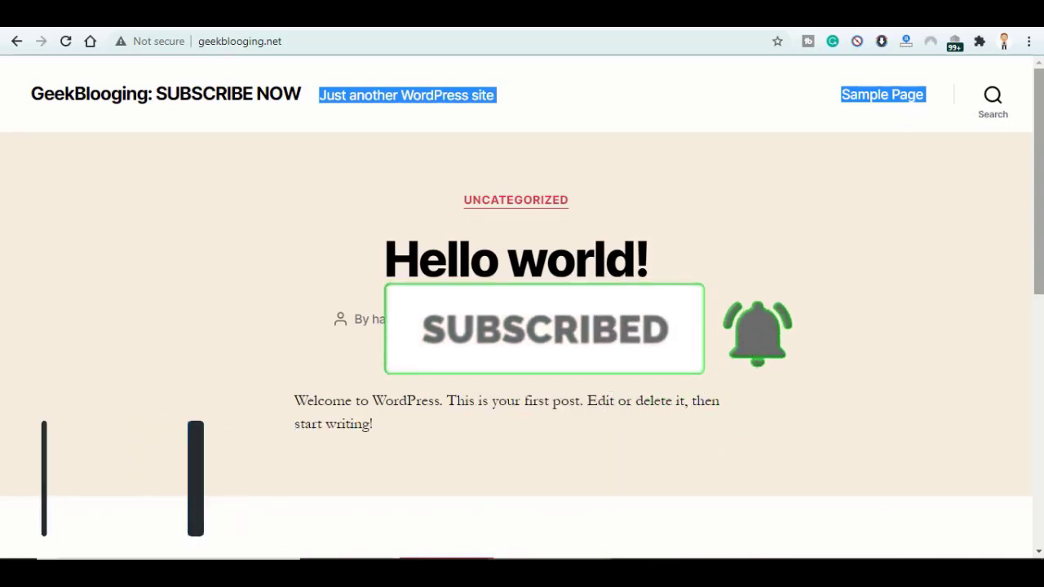